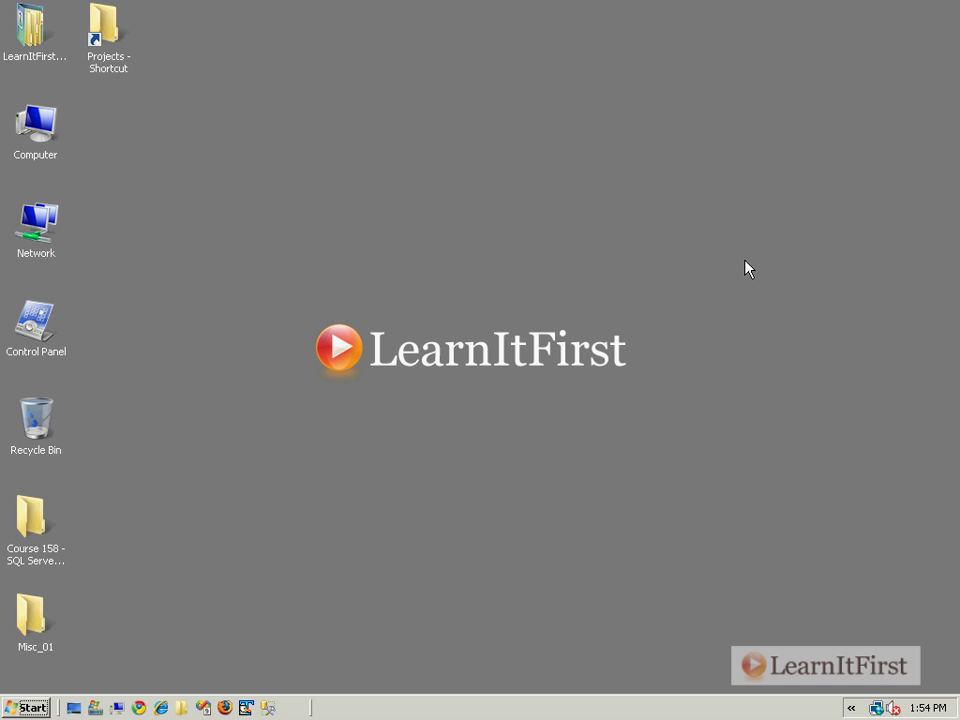
mouse_move(250, 692)
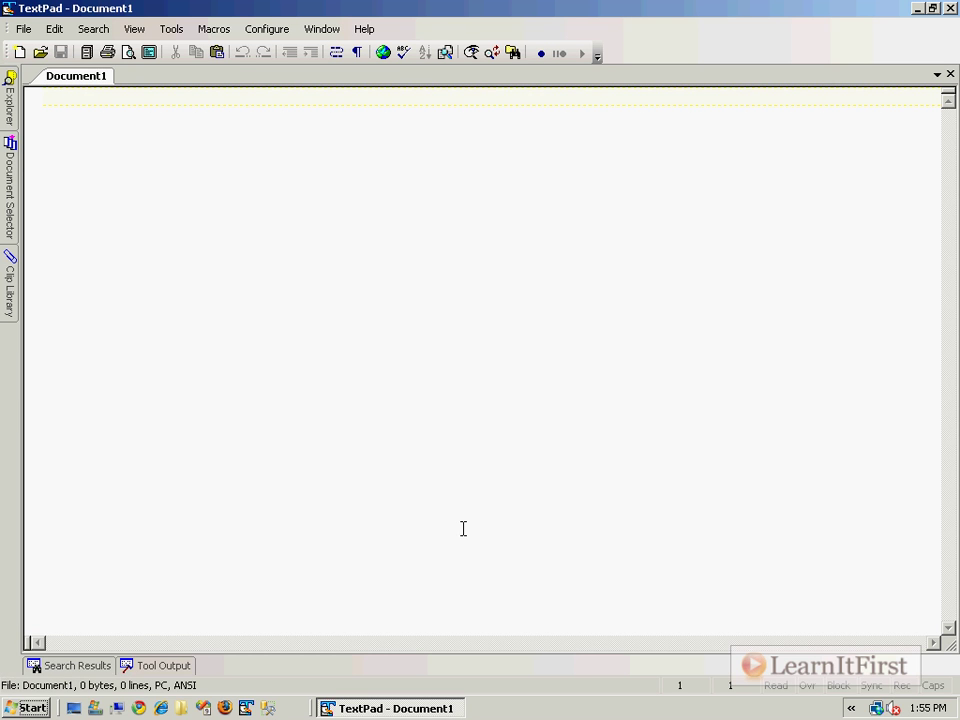
Step: Write the title line 'Project Document - Project Saturn X14' in the new document
type("Project Do")
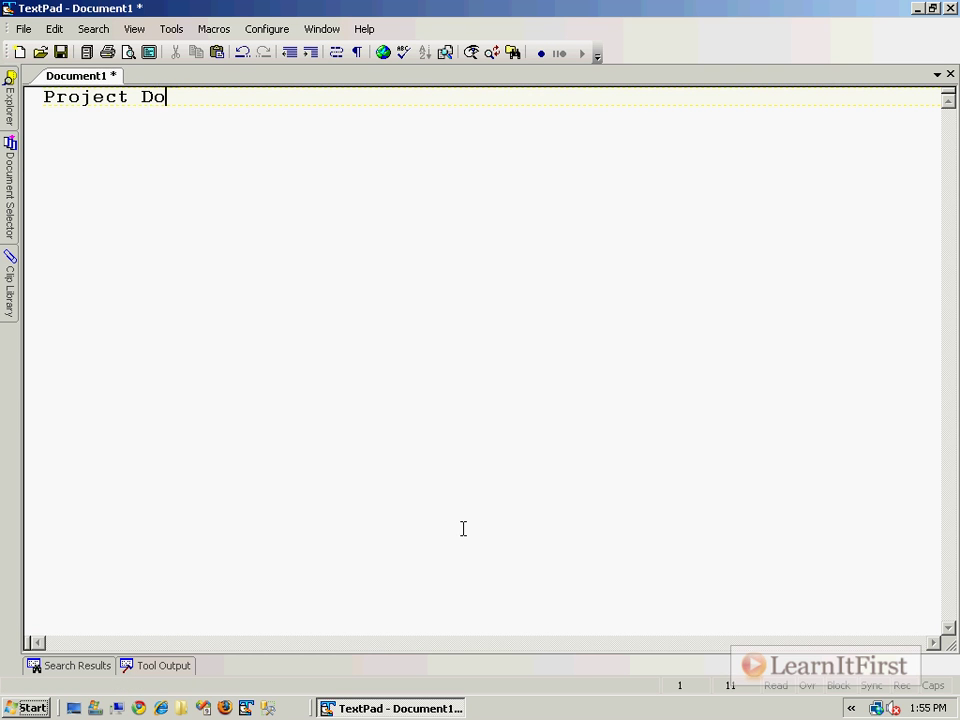
type("cument - Pro")
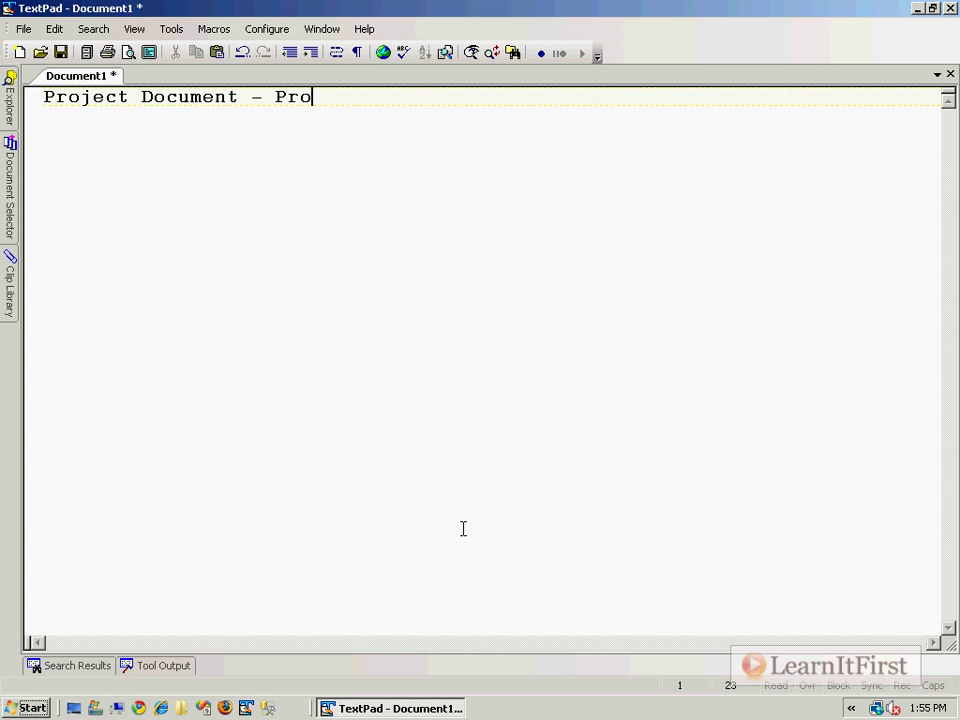
type("ject")
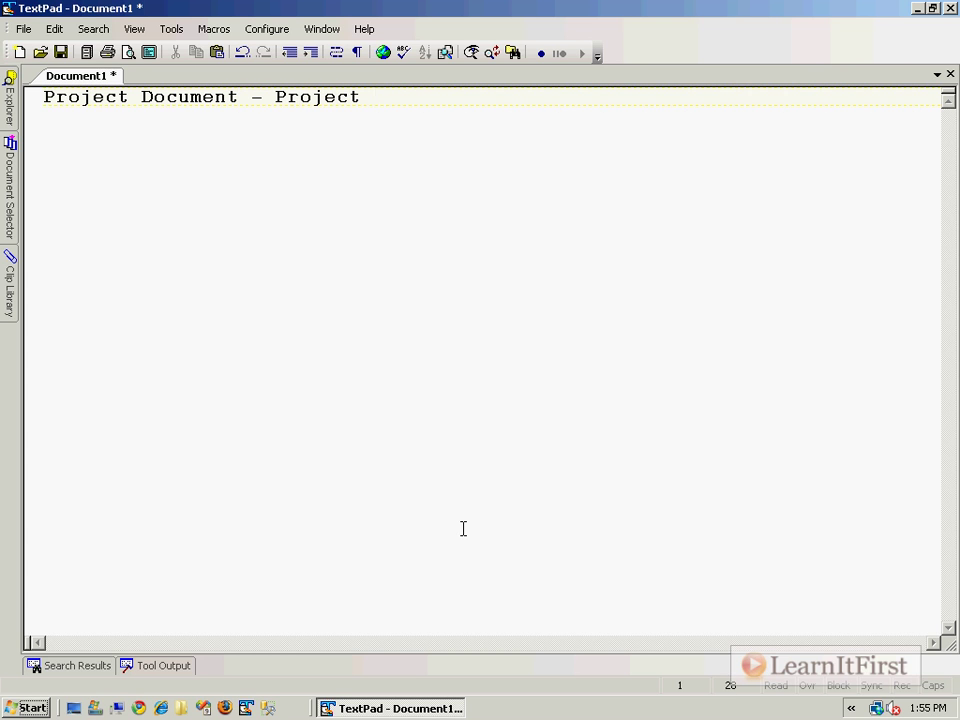
type("Saturn")
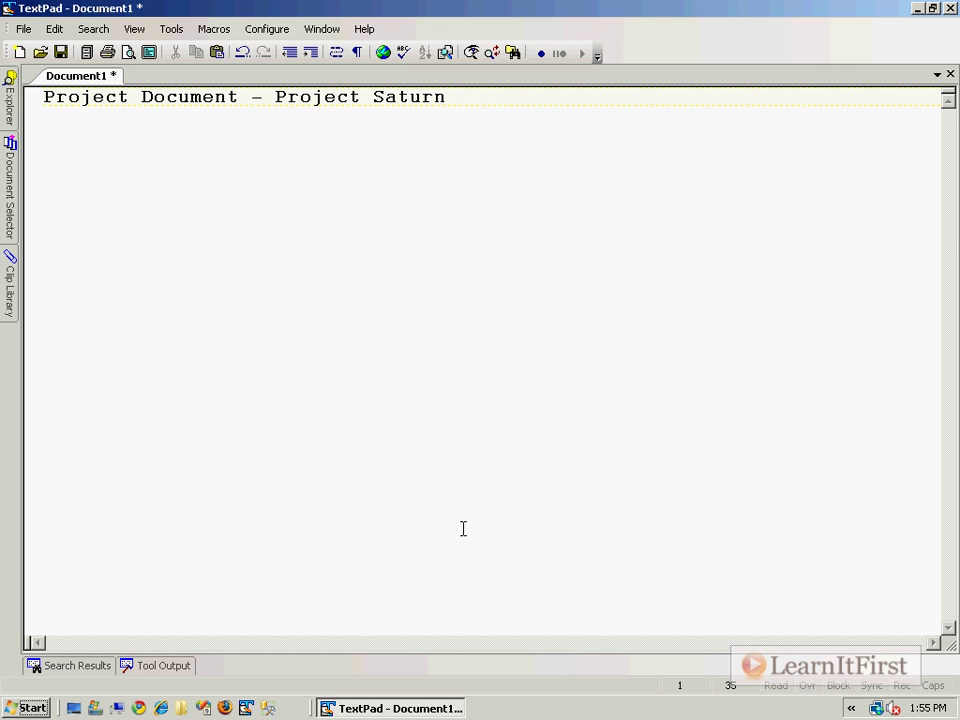
type("X14")
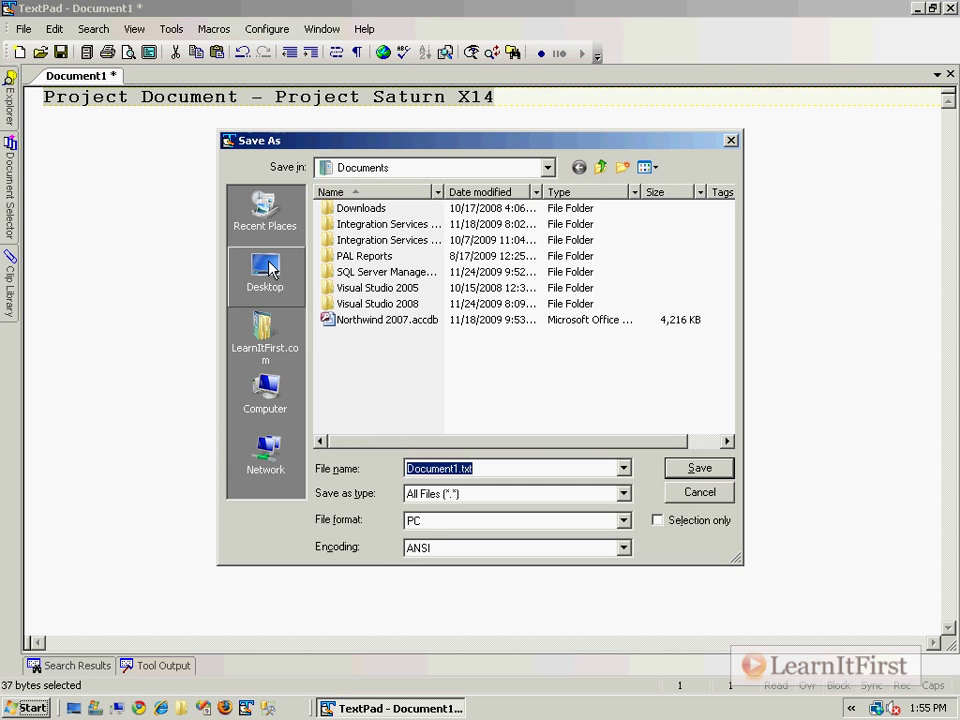
Step: Save the file to the Desktop as 'Project Document - Project Saturn X14.txt'
left_click(264, 270)
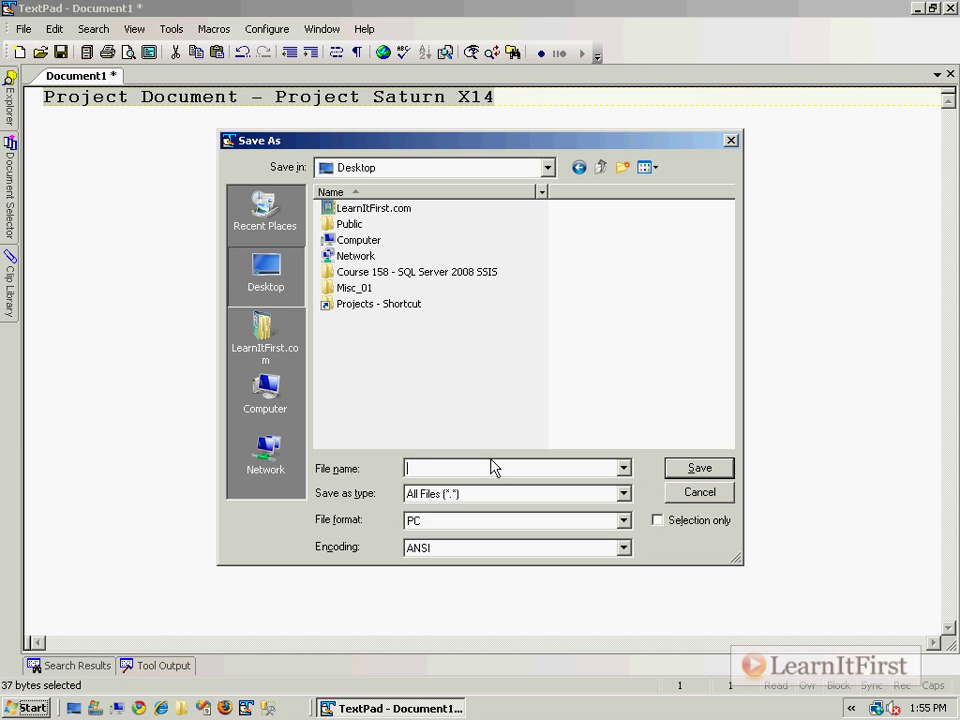
type("Project Document - Project Saturn X145")
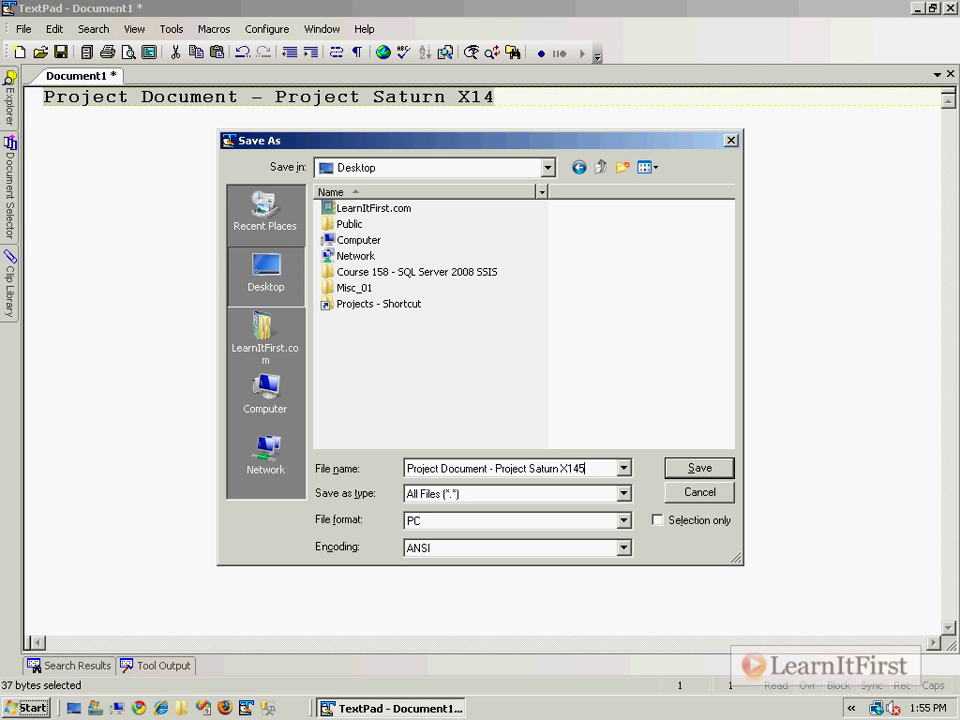
left_click(698, 468)
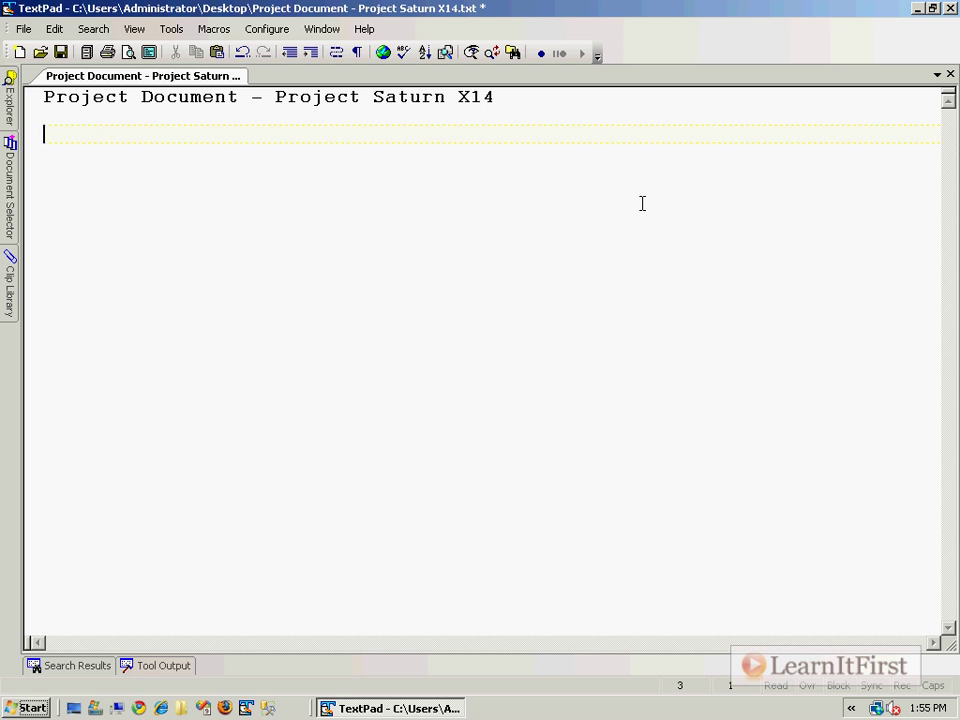
Step: Add the Goal line about loading text file rows into SQL Server and a Misc: heading
type("Goal:\"")
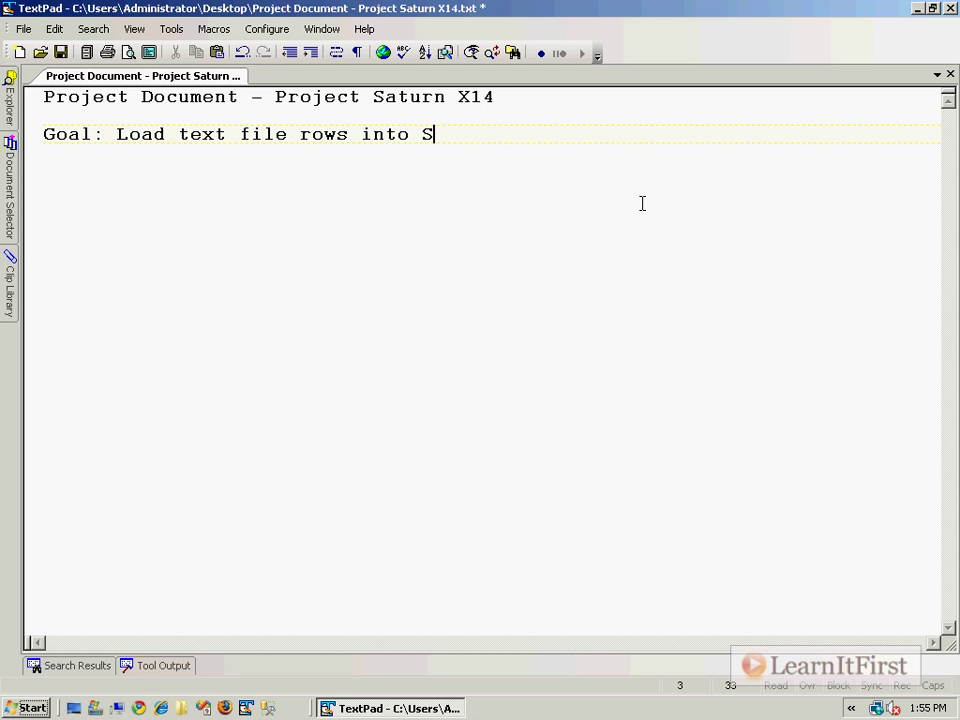
type("QL Server")
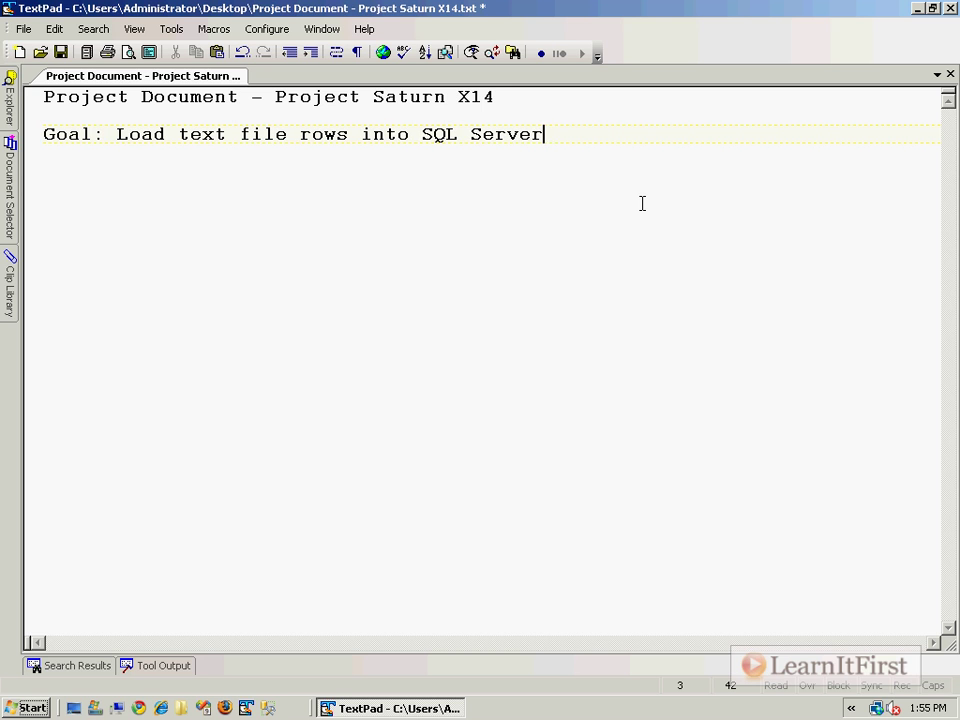
key("Enter")
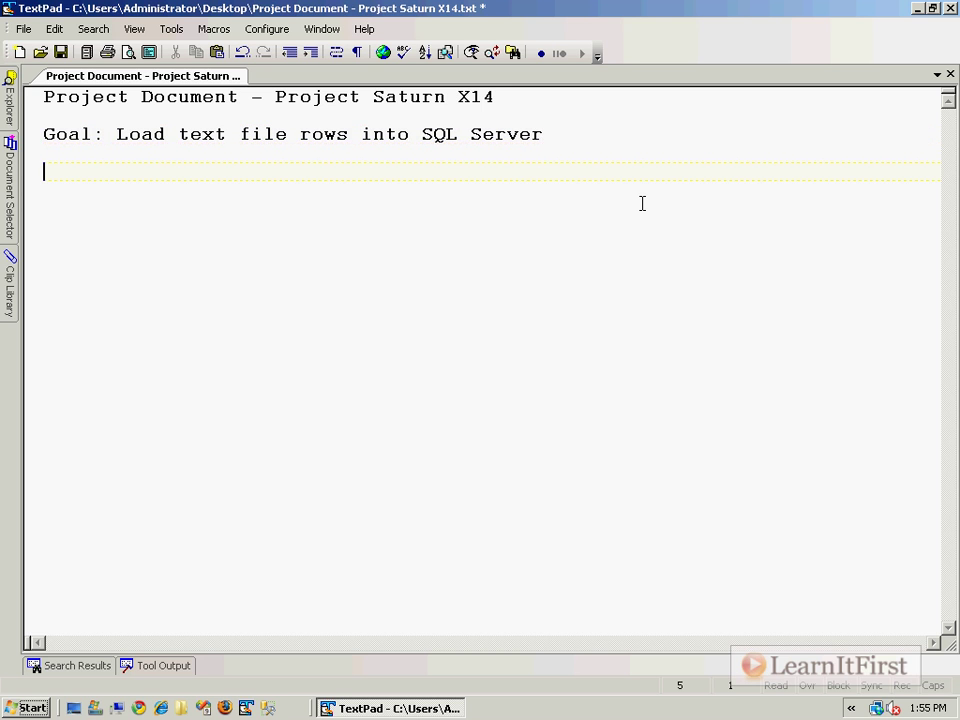
type("Misc:")
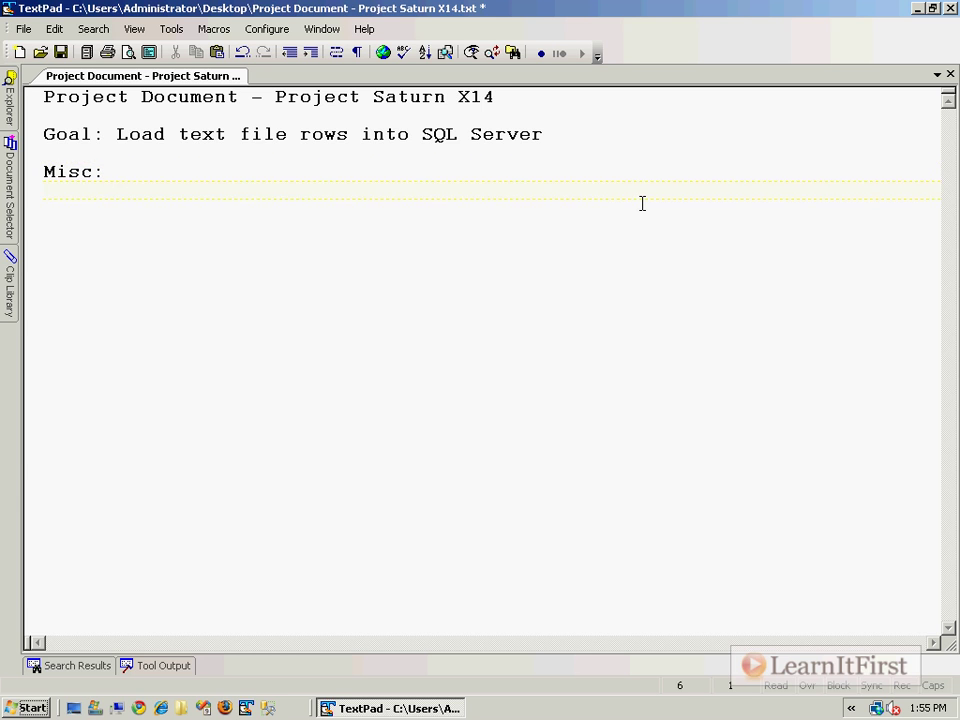
Step: Write Misc item 1: we don't know when the file(s) will arrive, load them when they do
type("1")
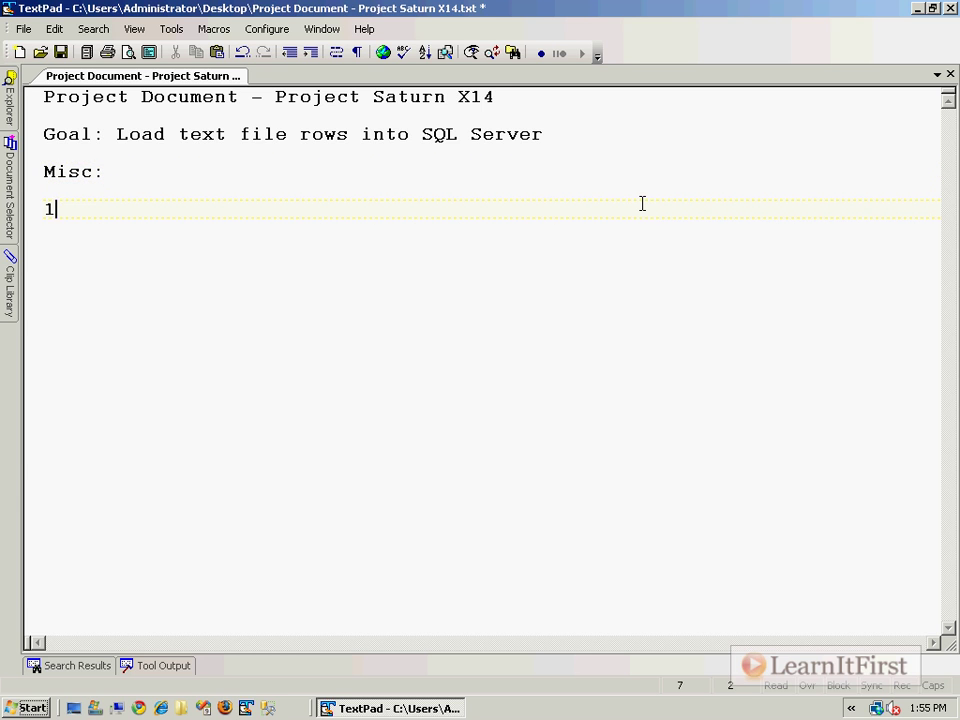
type(") We don't")
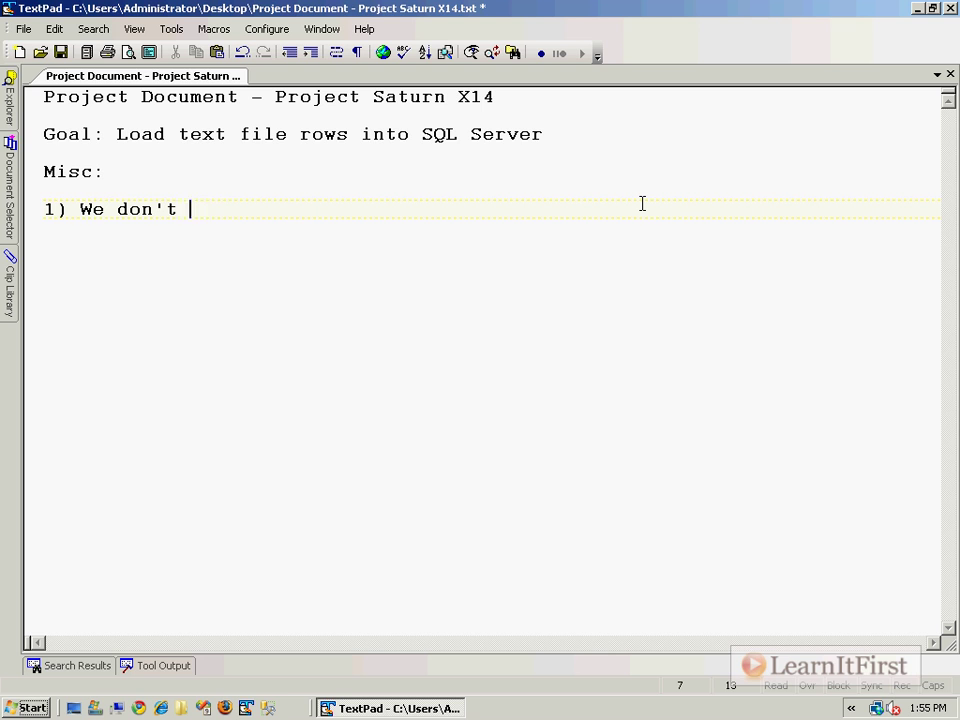
type("ko")
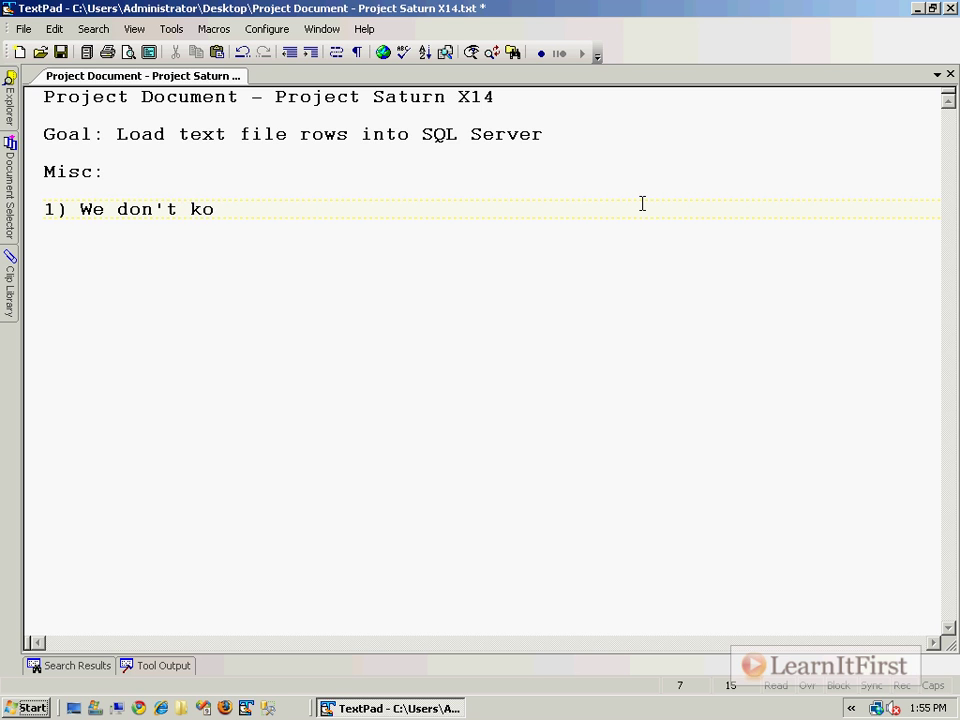
type("now when the fil")
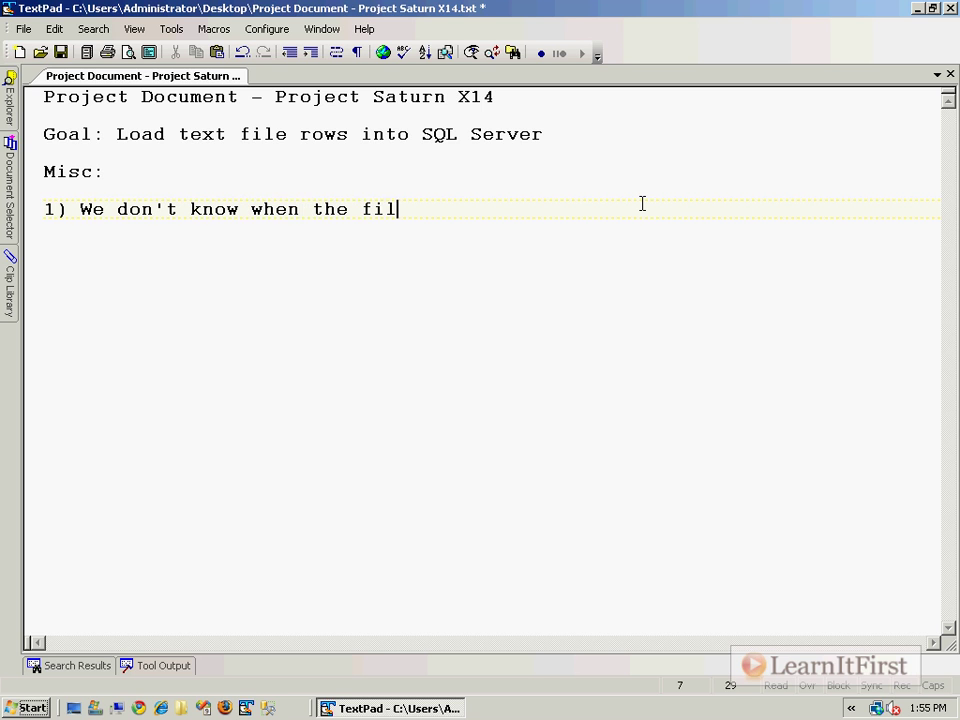
type("e(s) wjh")
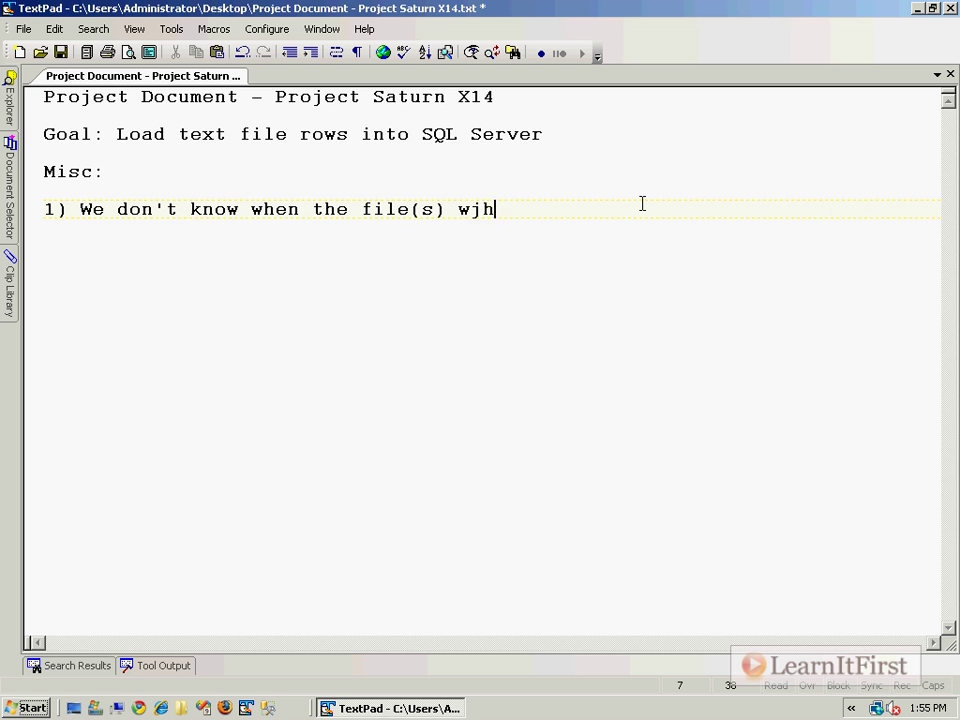
type("will ar")
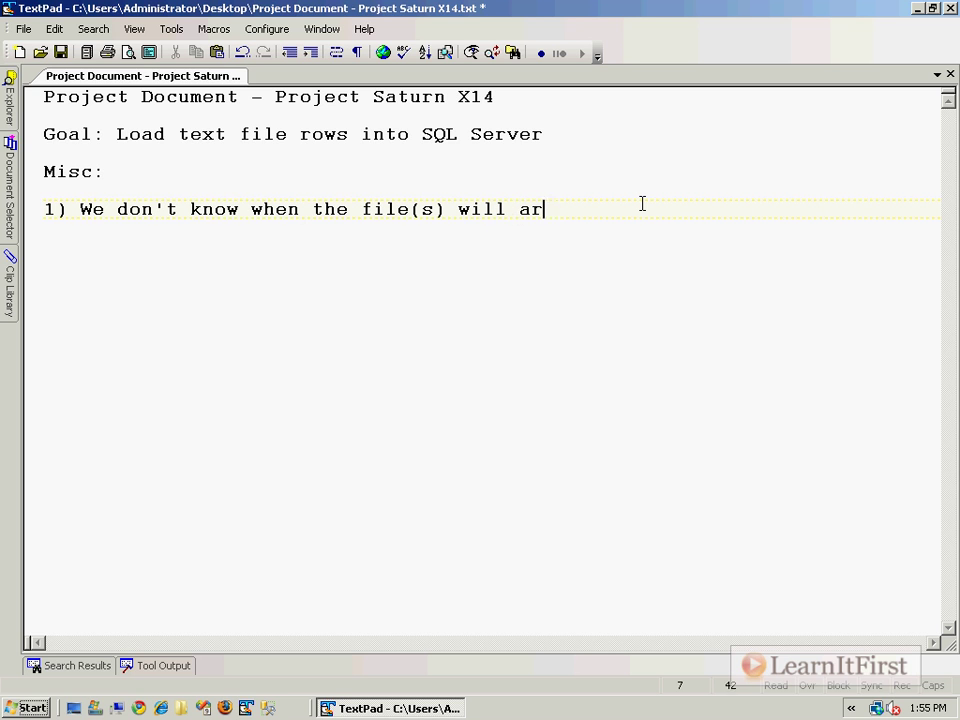
type("rive. When it does a")
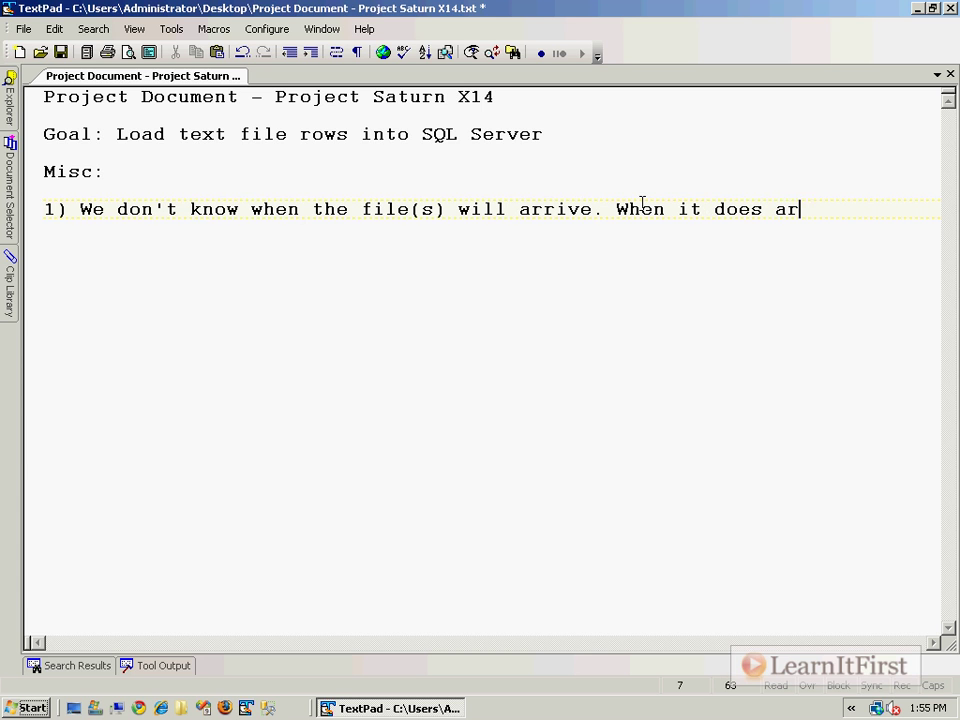
type("rive,")
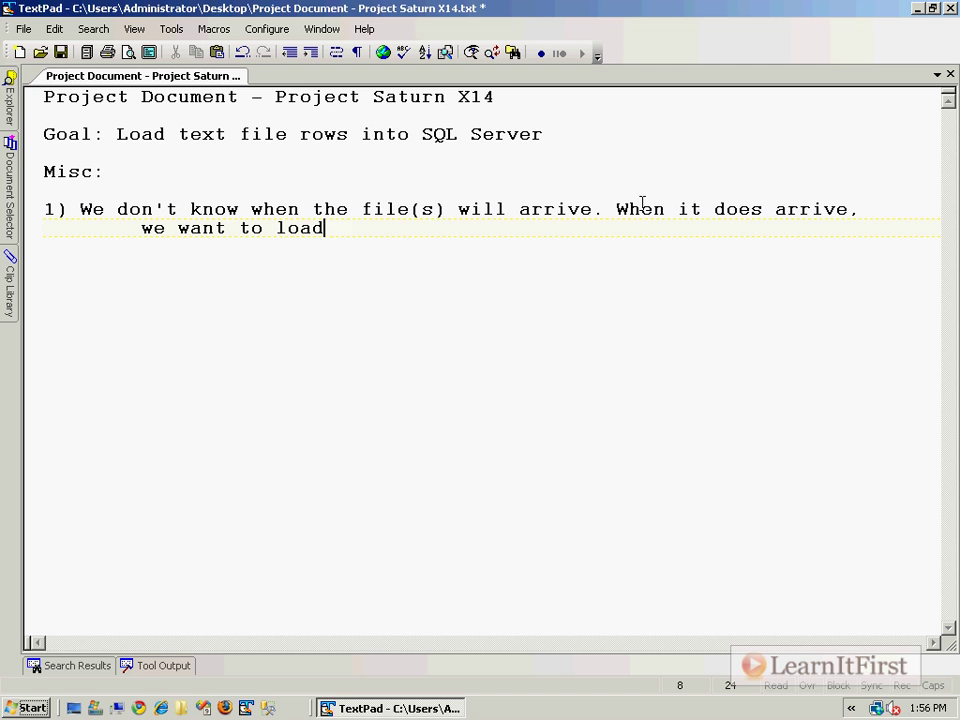
type("it up")
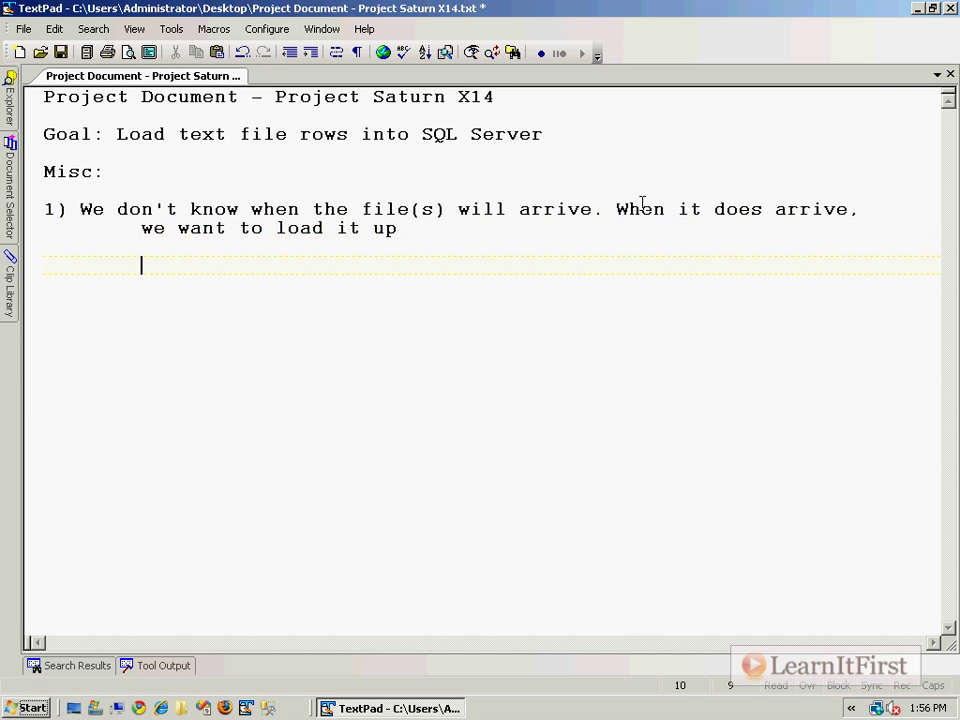
Step: Write Misc item 2 about easily changing folder names and locations
type("2")
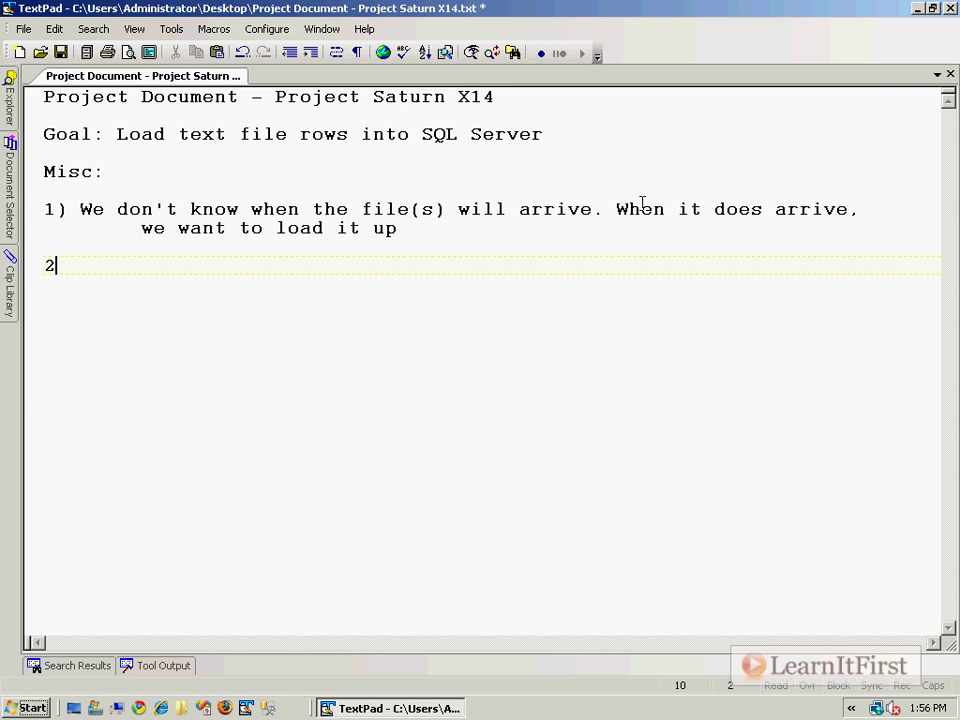
type(")")
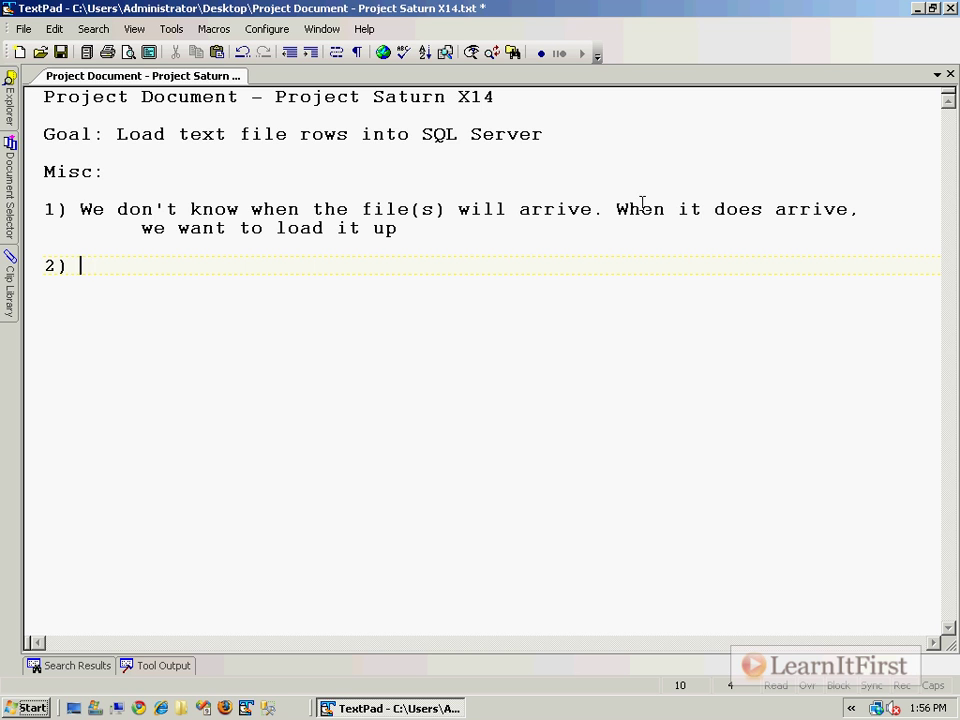
type("We want to chan")
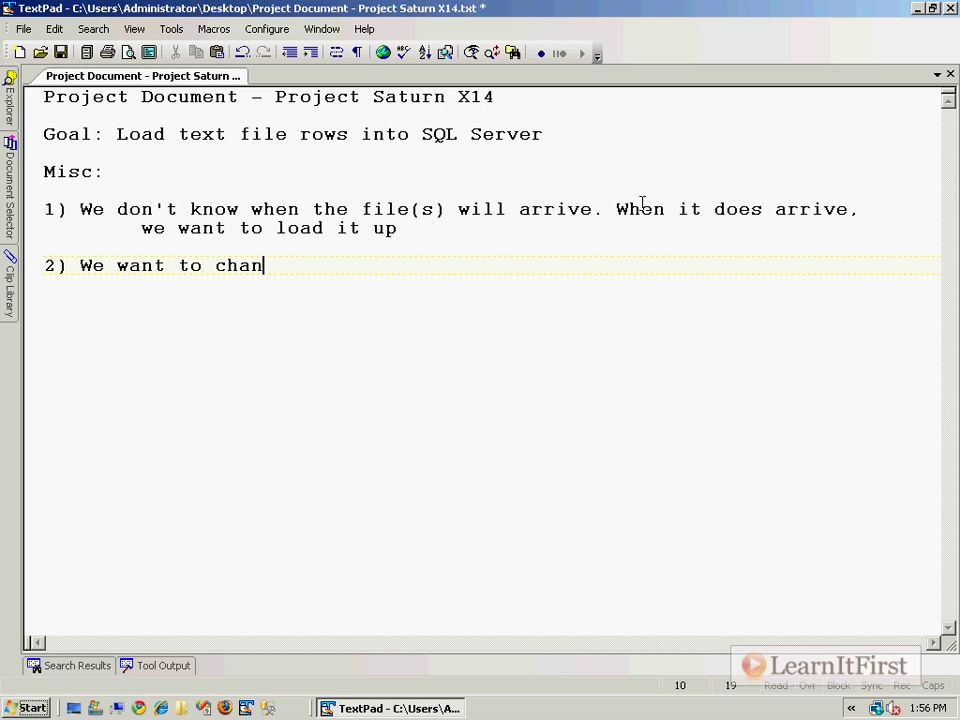
type("be able t")
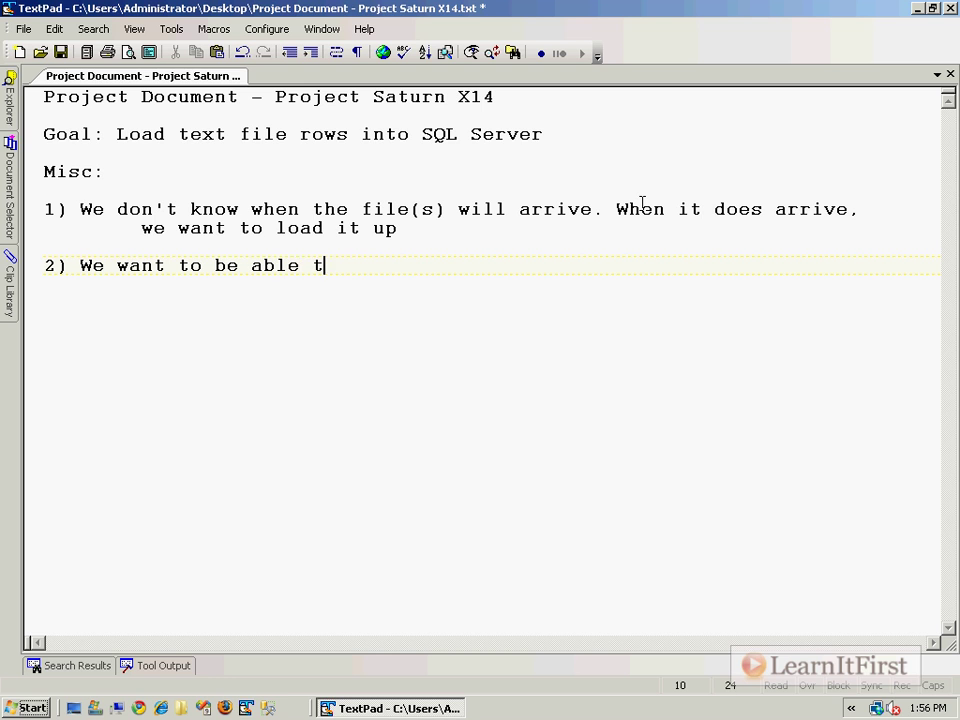
type("o easily change")
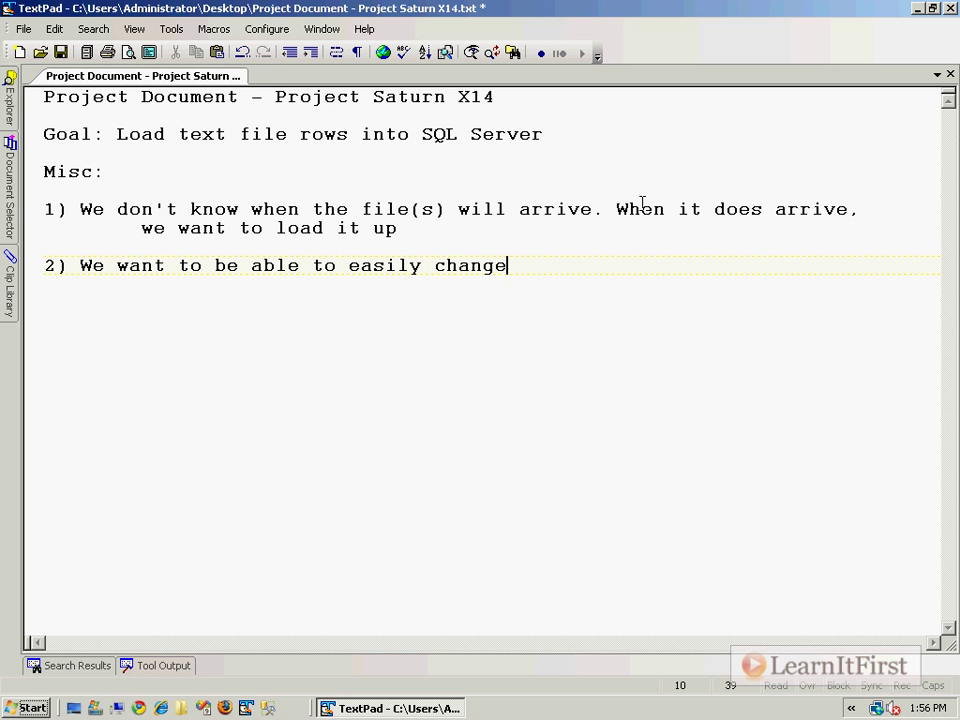
type("folder names and loca")
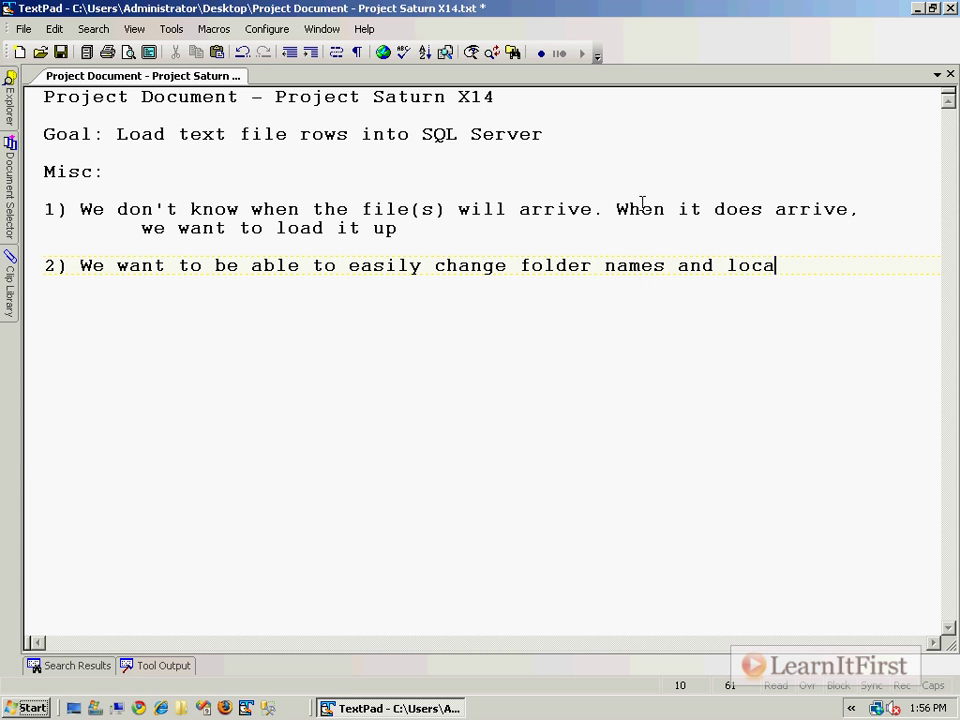
type("tions")
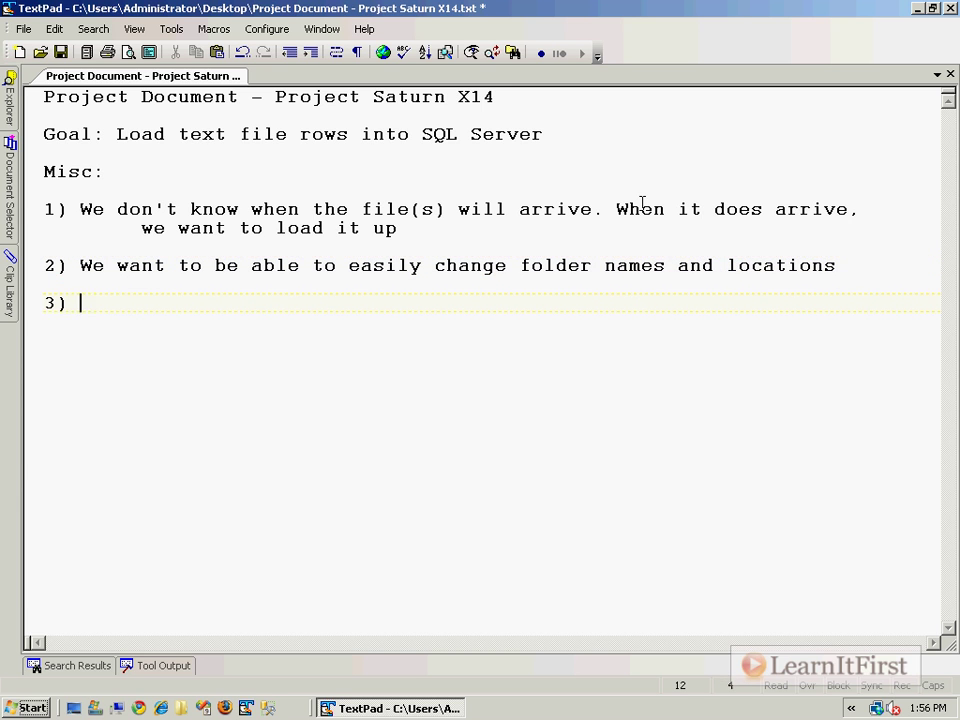
Step: Write Misc item 3 about easily being able to change file names
type("We want to ea")
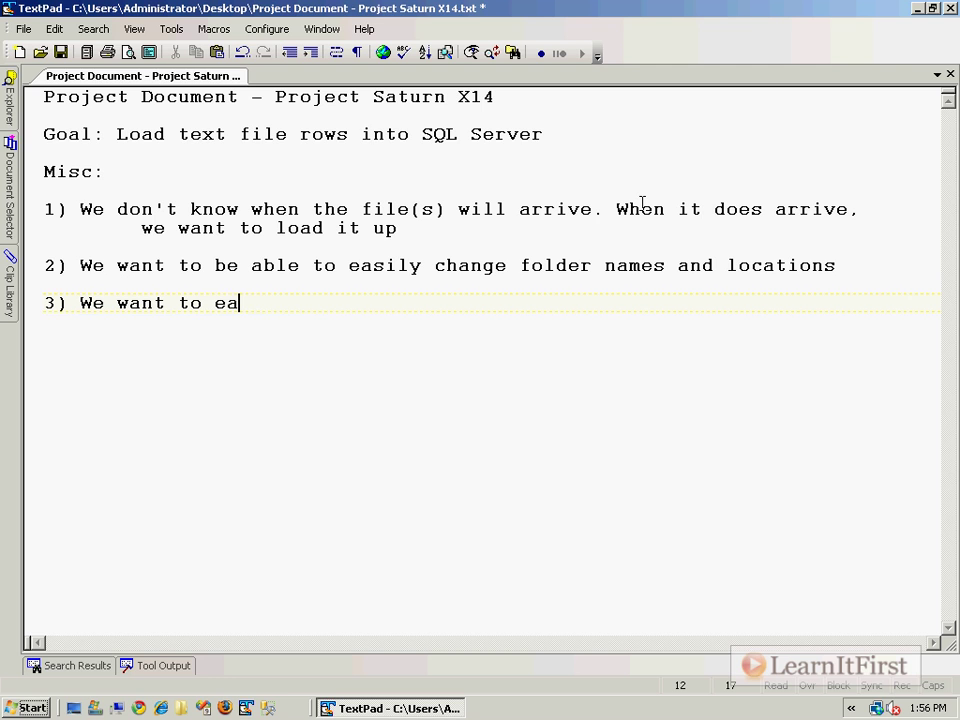
type("sily be")
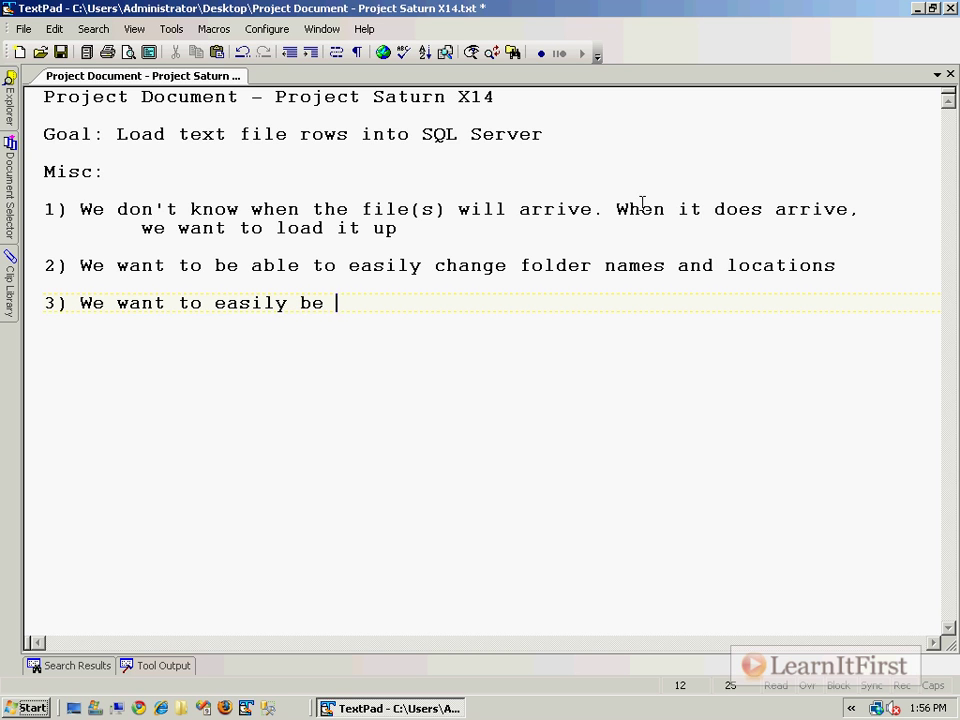
type("able to change fil")
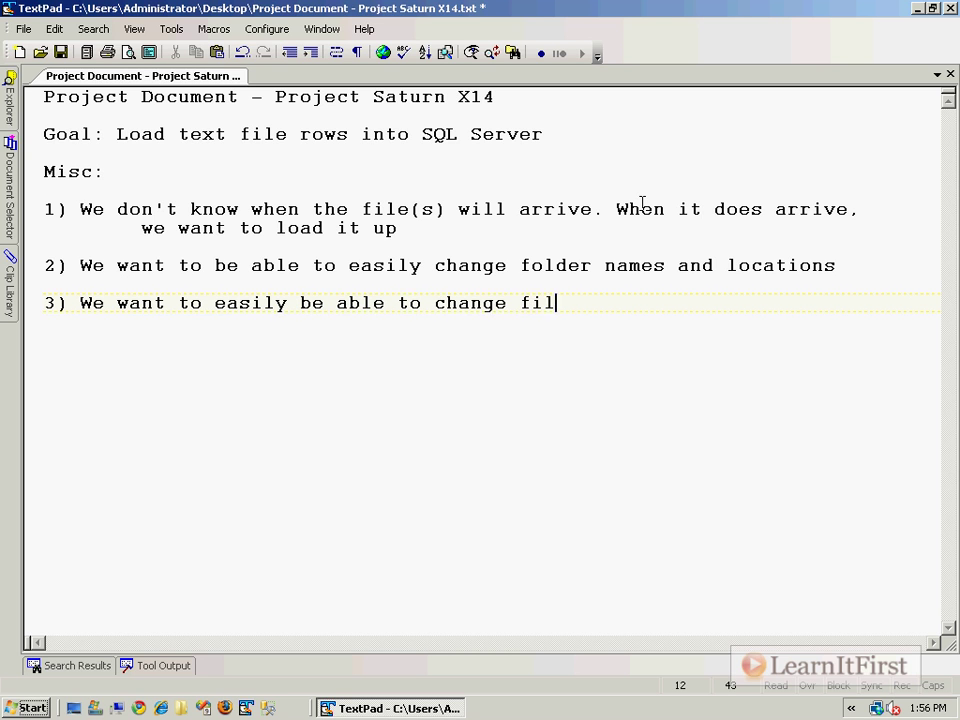
type("e names")
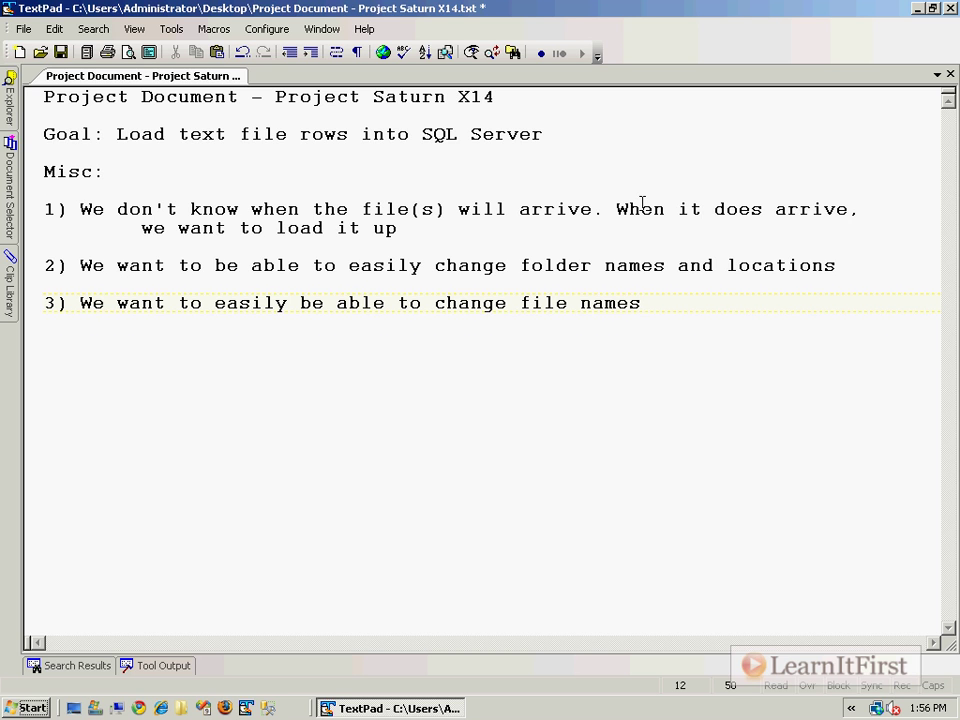
Step: Write Misc item 4: sometimes there will be multiple files in the folder; load all files
type("4) Somet")
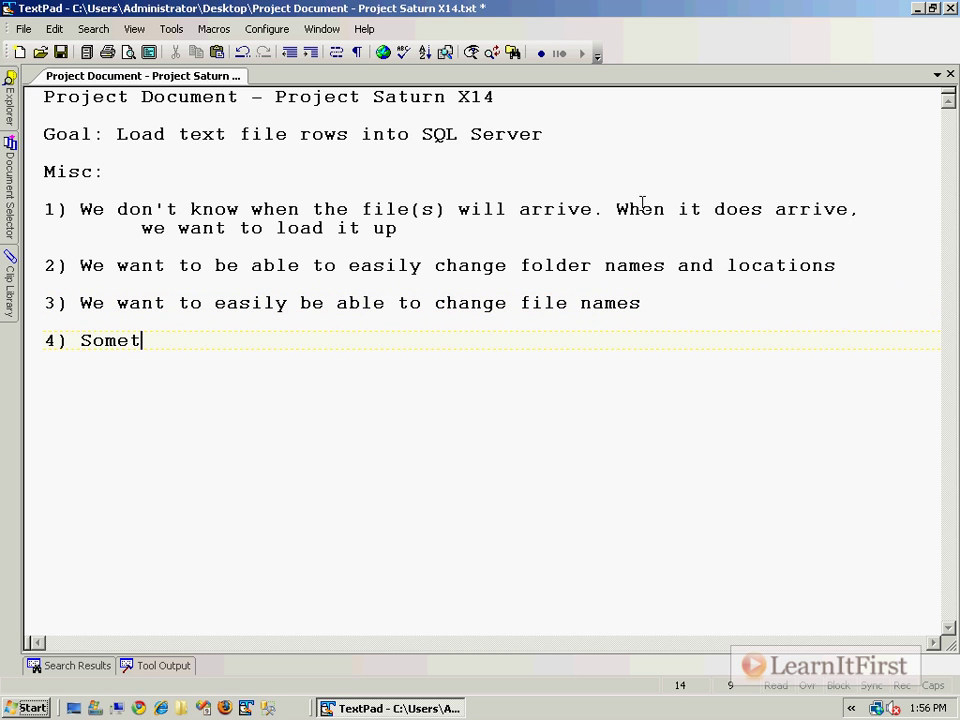
type("imes there")
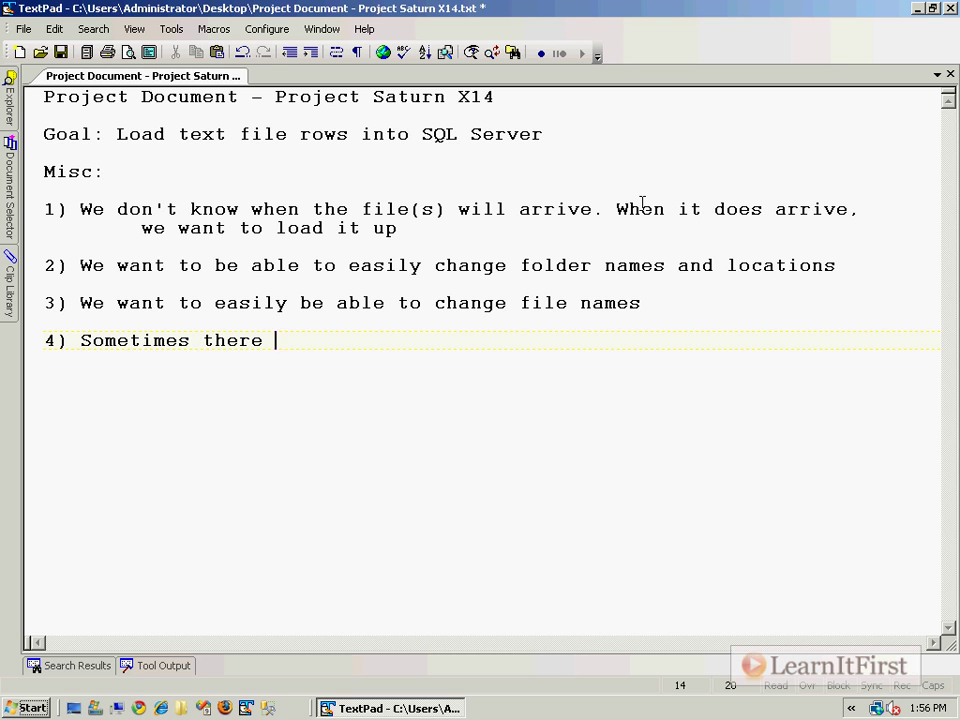
type("will be multiple f")
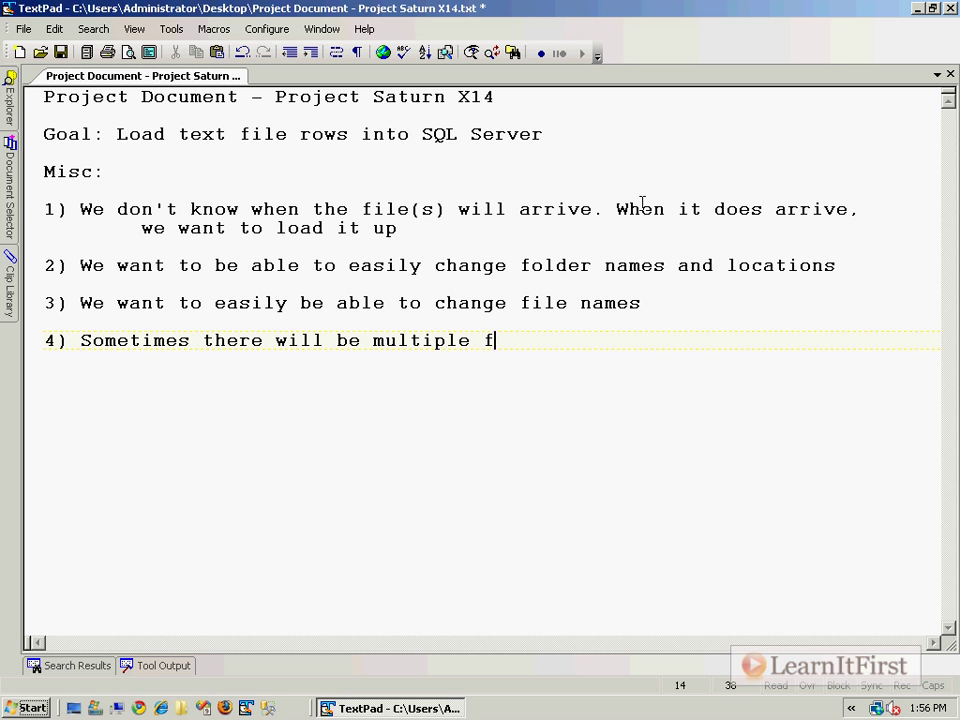
type("iles in the fol")
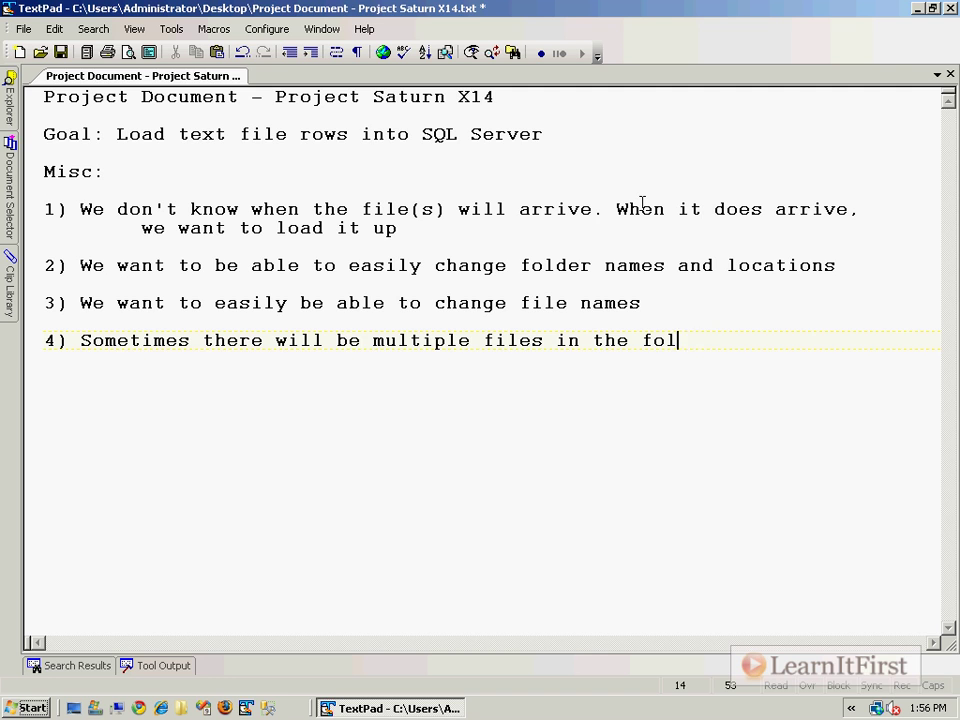
type("der; load")
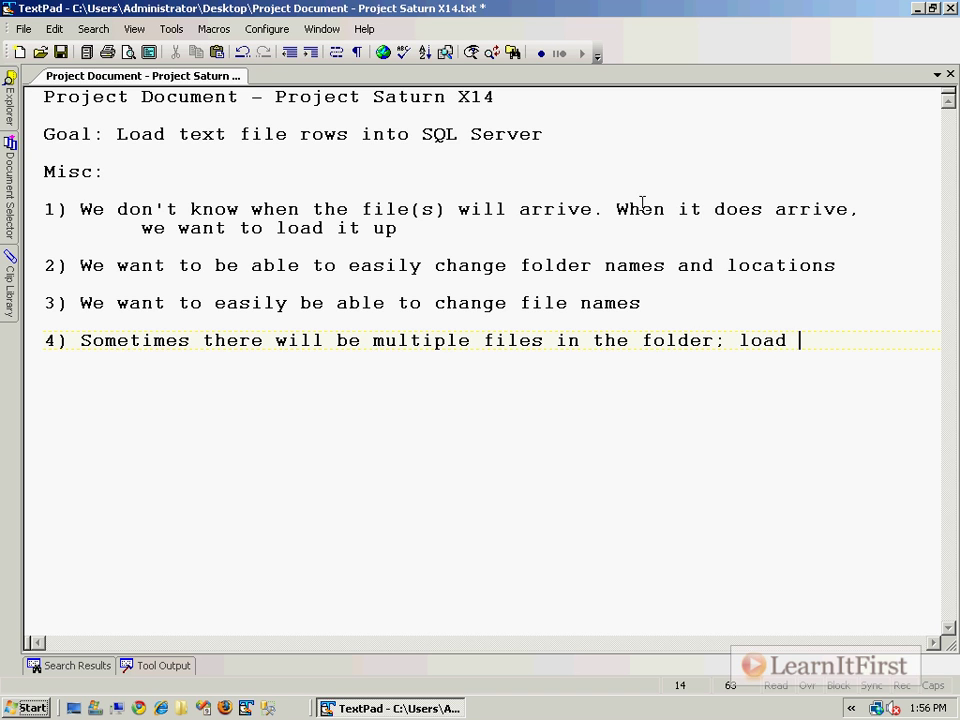
type("all files")
type("5")
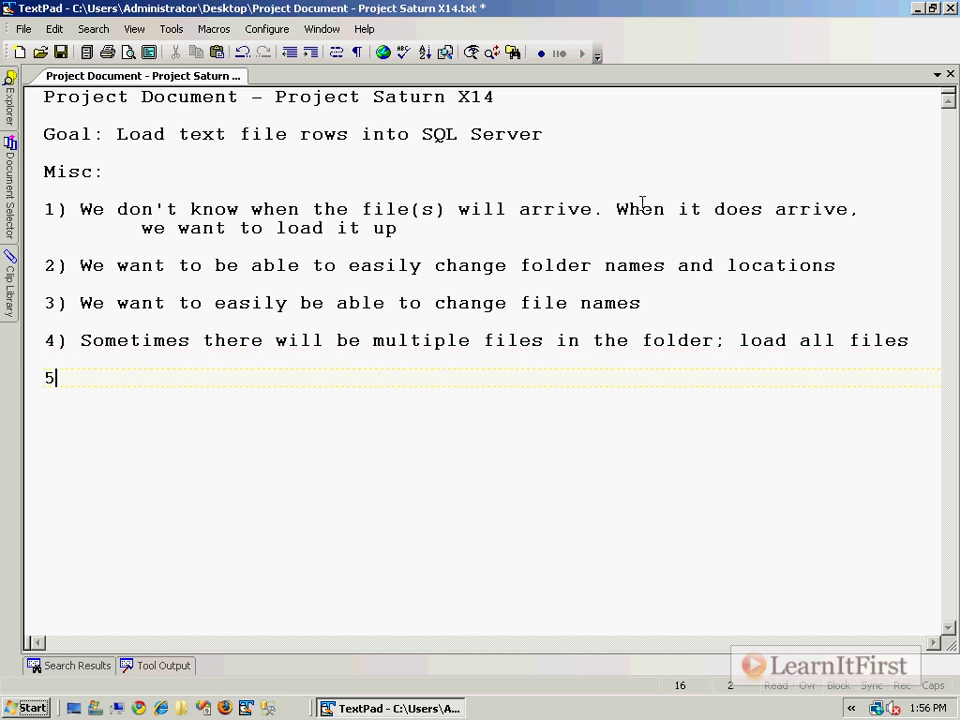
Step: Write Misc item 5: once a file is processed, move it to an "archive" folder
type(") Once you have a")
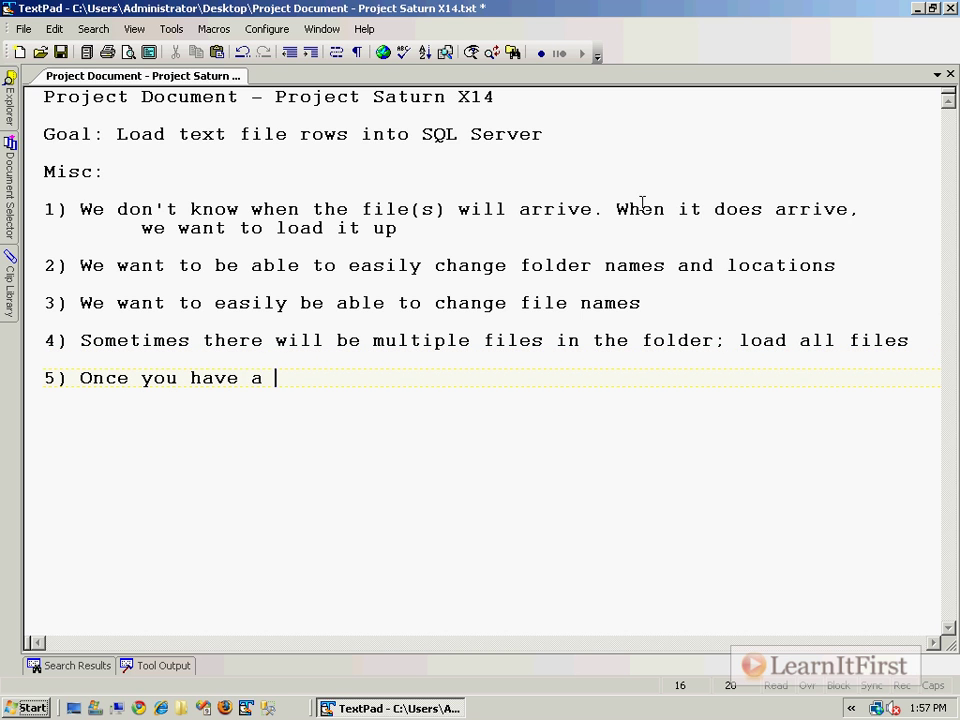
type("processed a f")
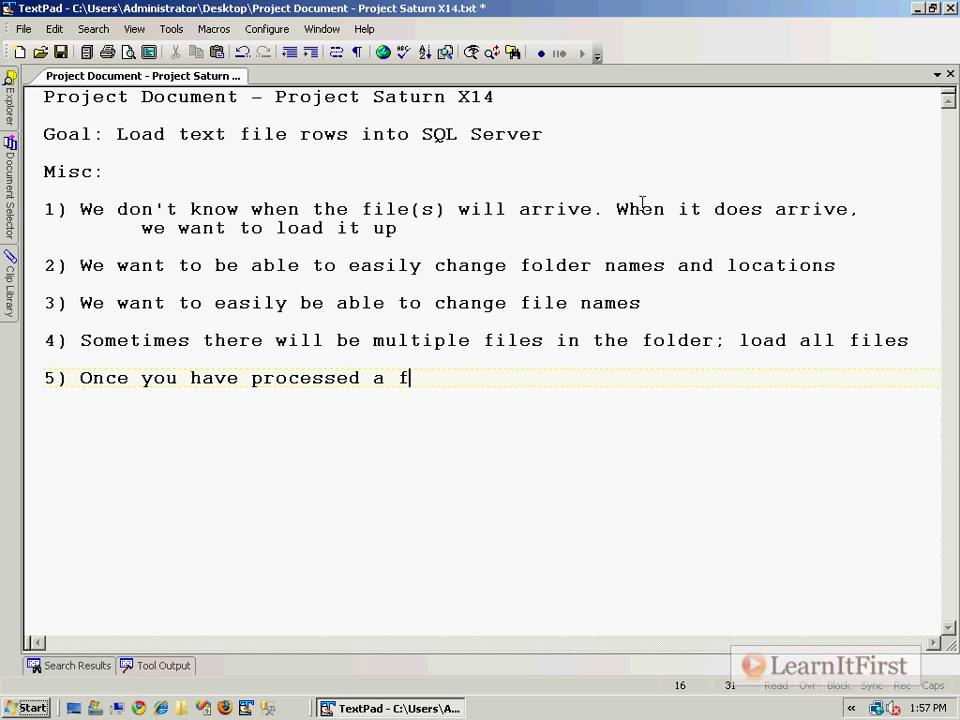
type("ile, move it t")
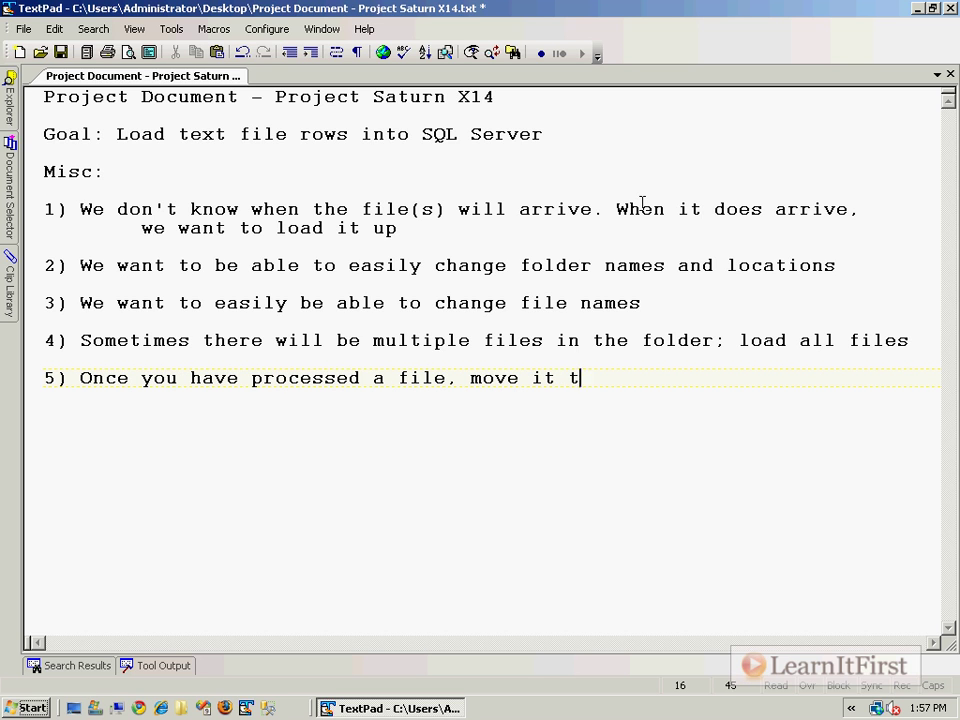
type("o an \"archive\"")
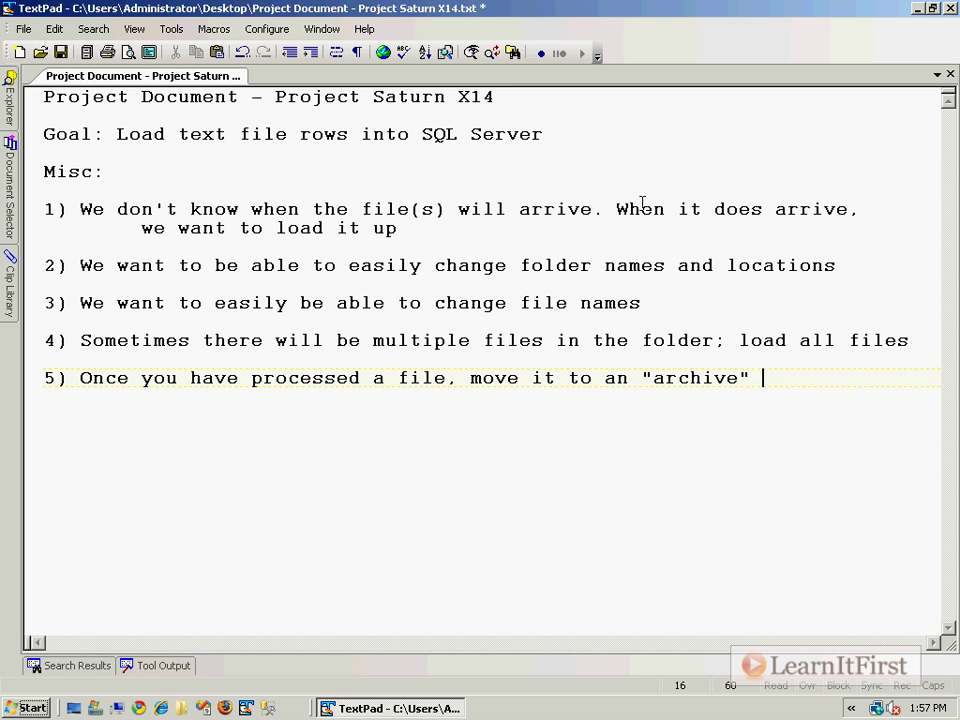
type("folder")
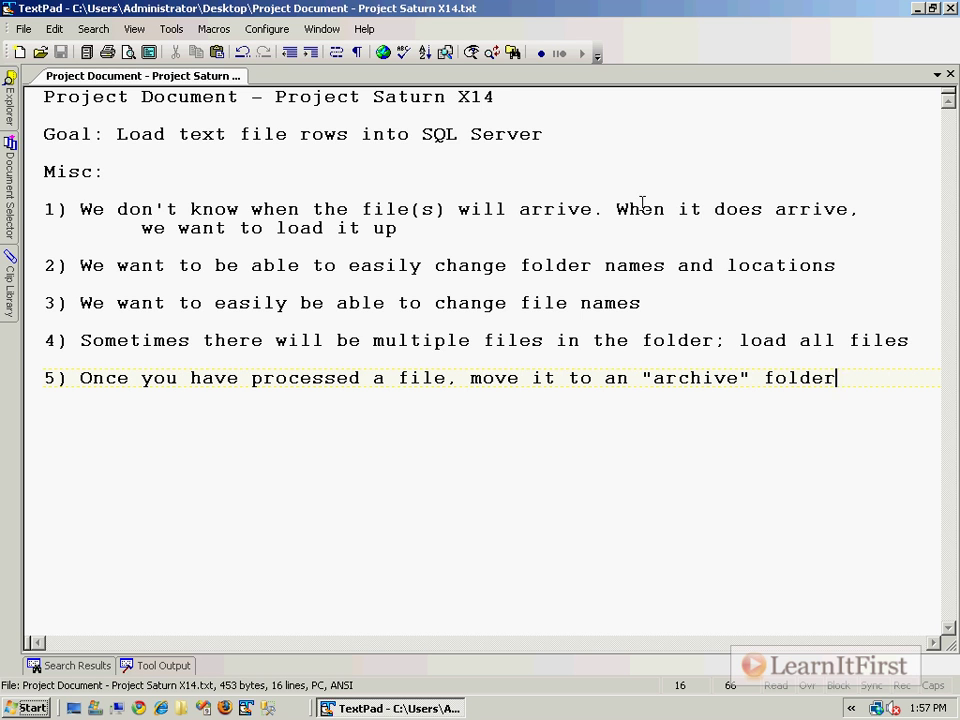
type("Busine")
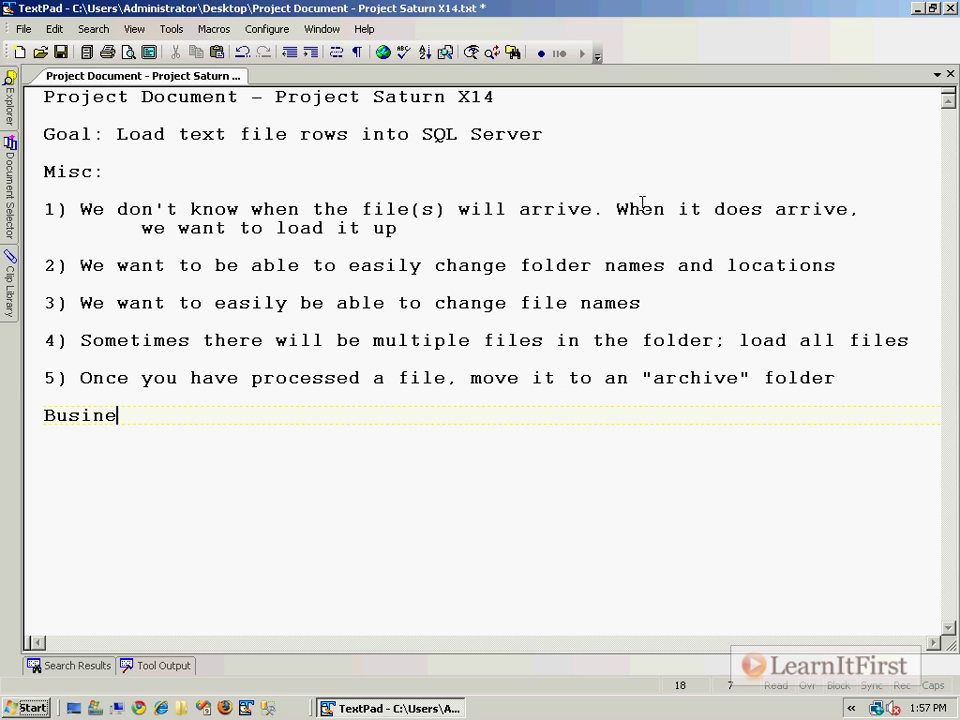
Step: Add the Business Rule heading with rule 1 'Never re-process a file'
type("ss Rule:")
left_click(492, 454)
type("1)")
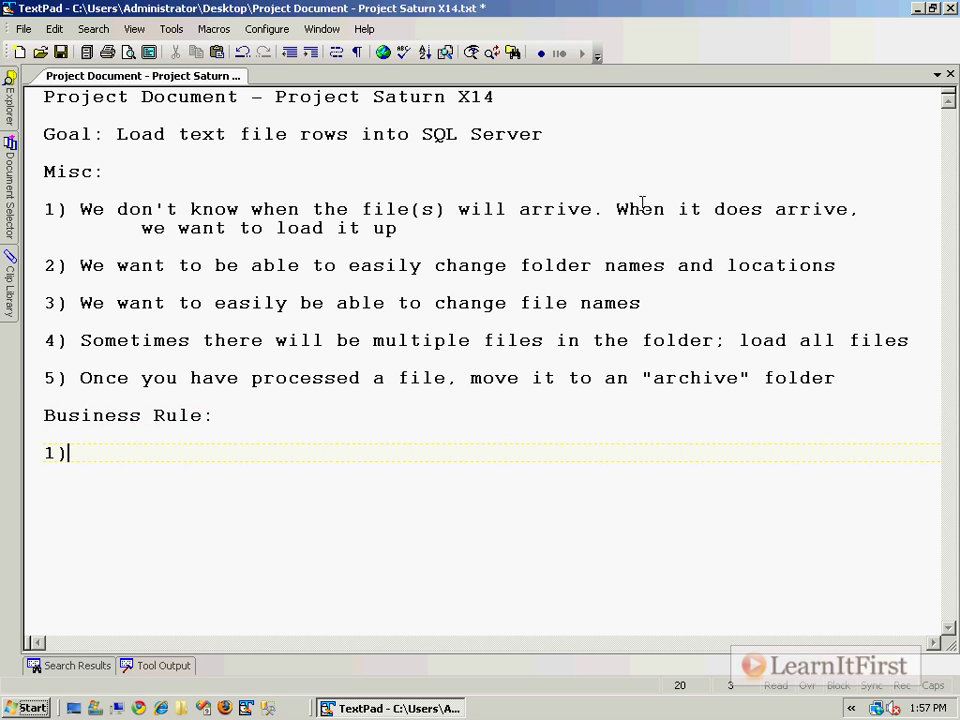
type("Never re-proce")
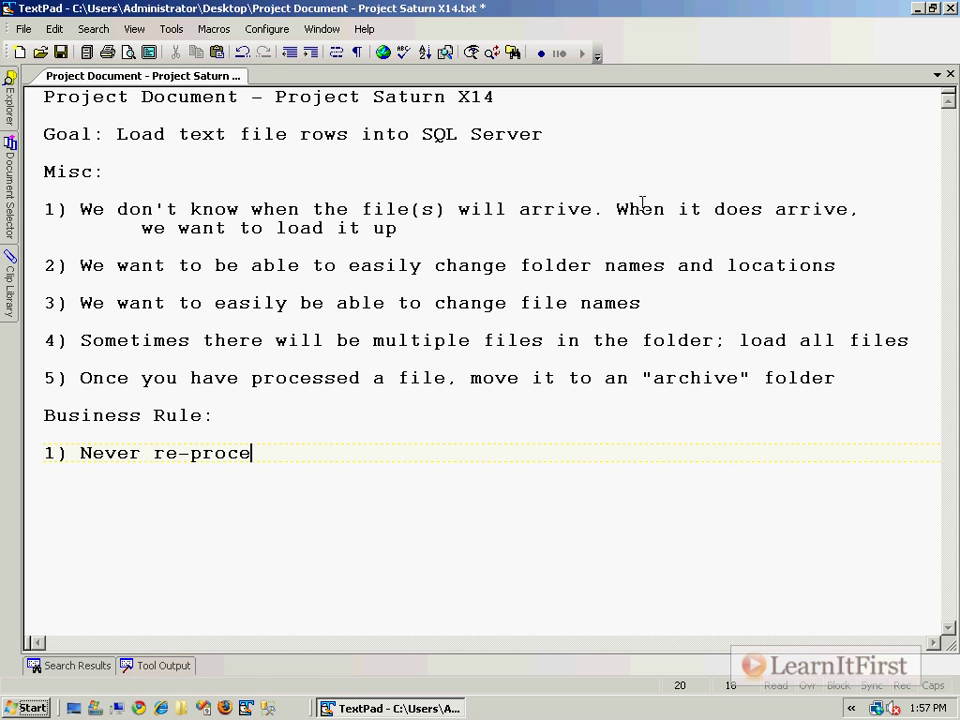
type("ss a file")
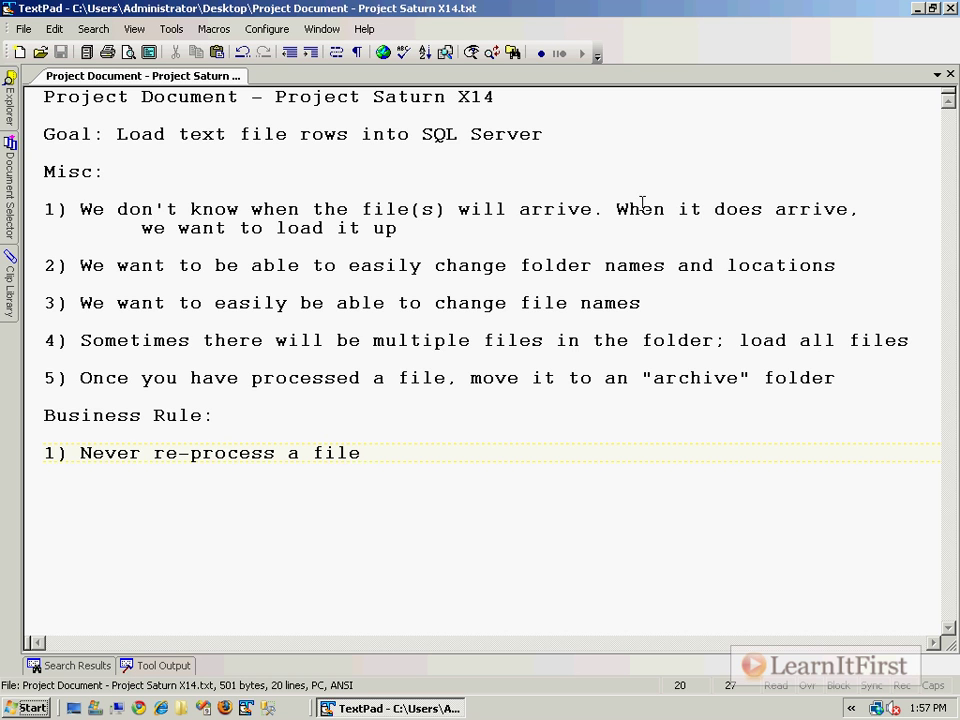
mouse_move(808, 542)
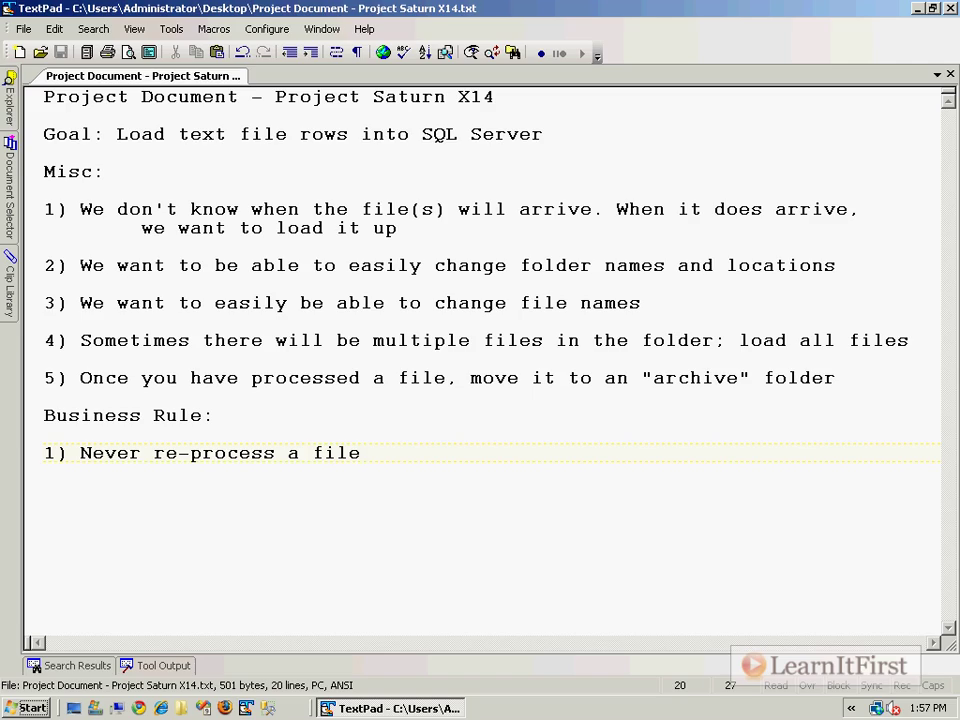
mouse_move(780, 570)
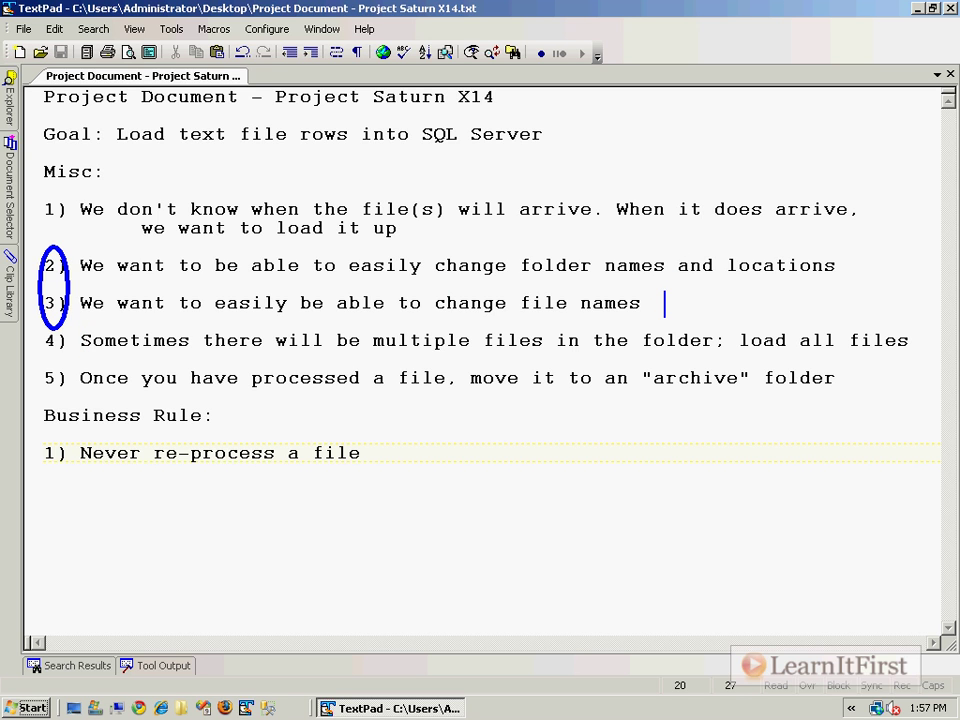
type("Package")
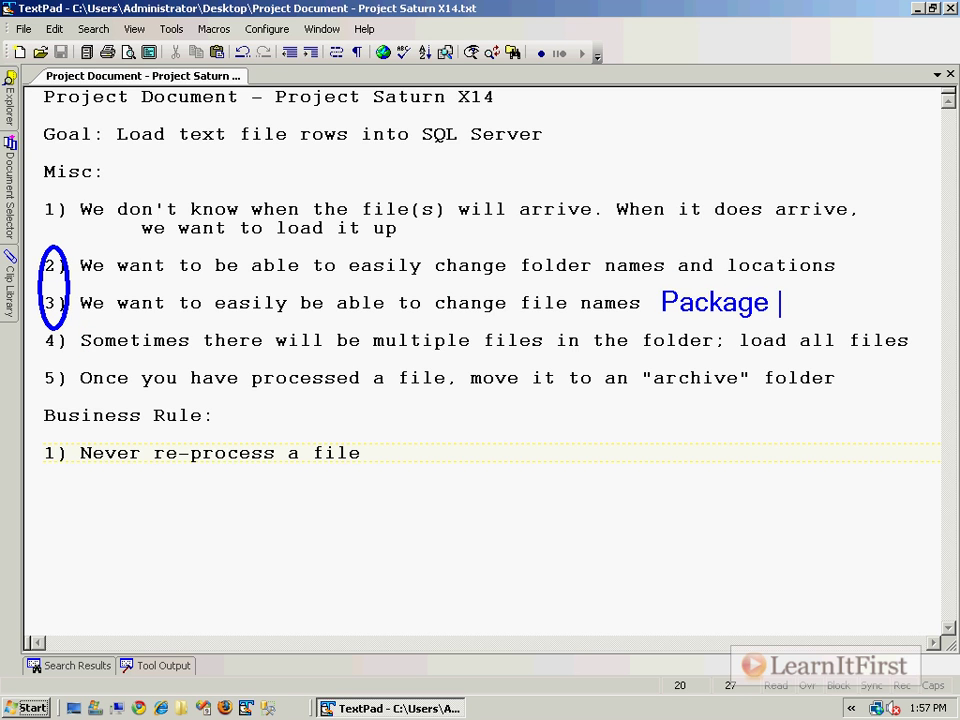
type("level va")
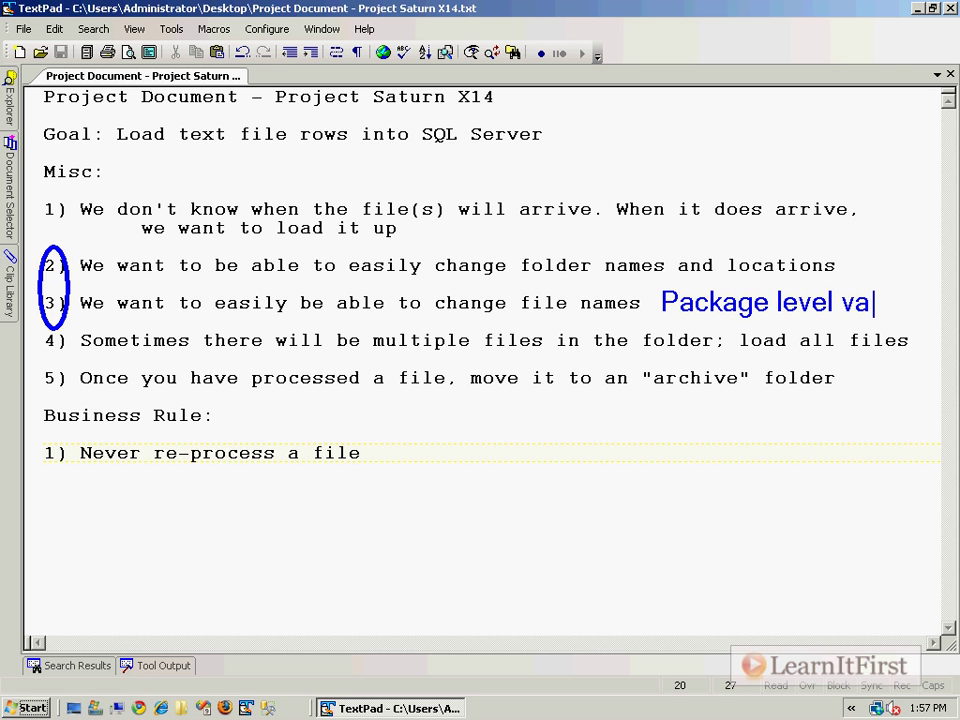
type("rs.")
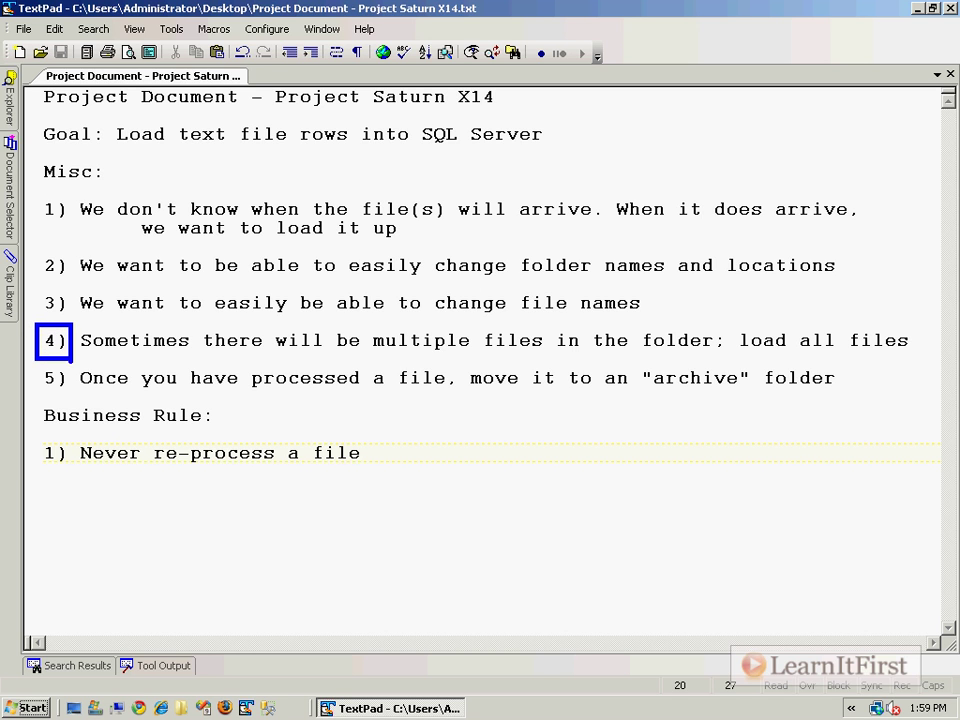
mouse_move(108, 356)
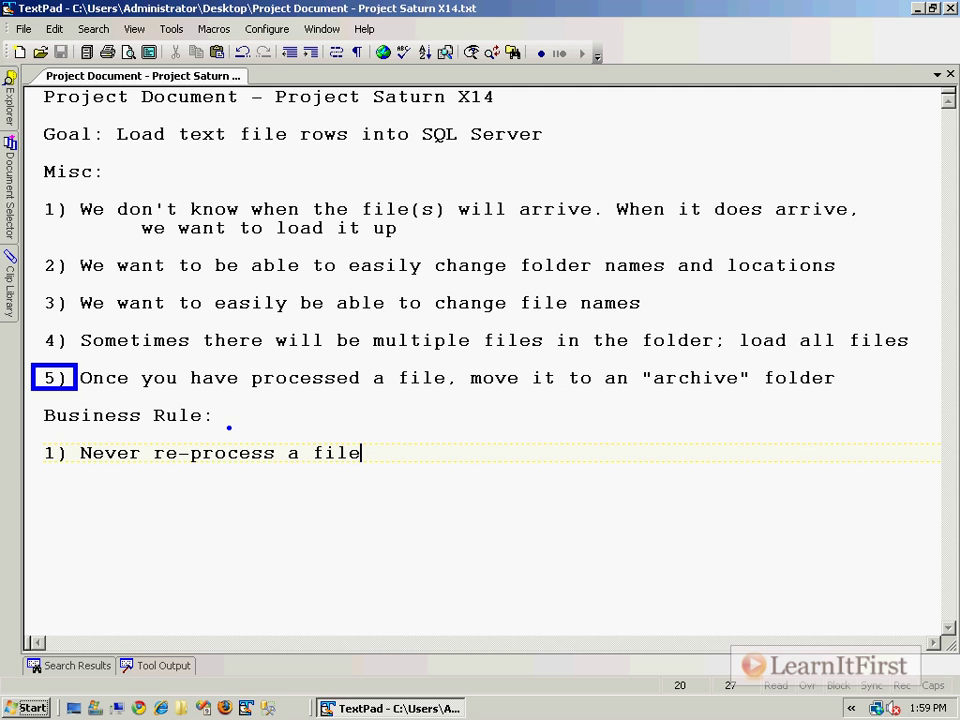
mouse_move(776, 564)
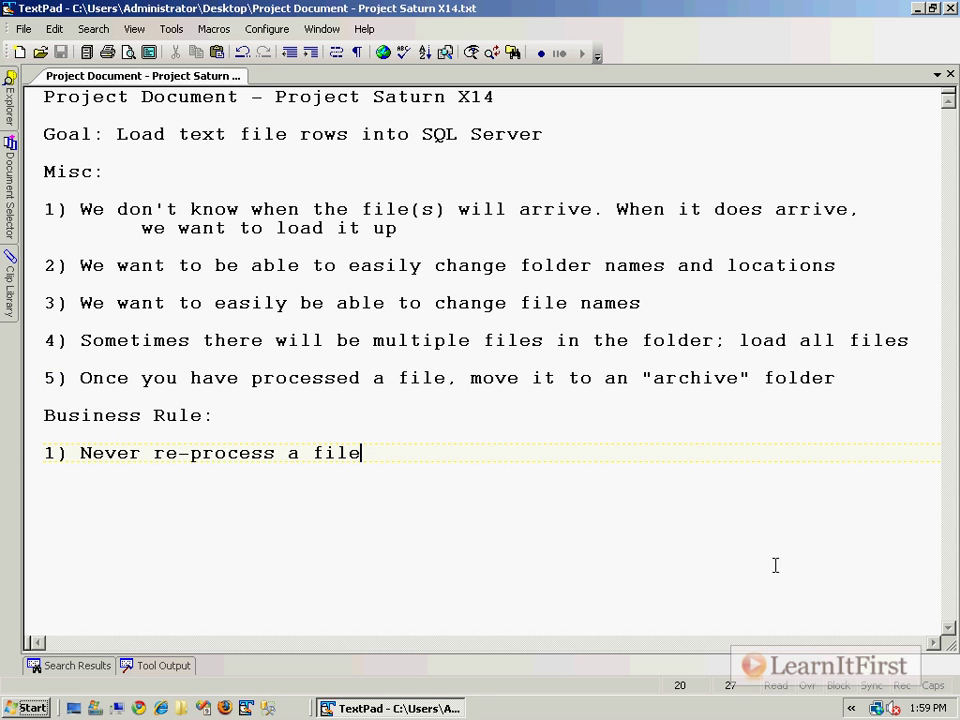
mouse_move(144, 436)
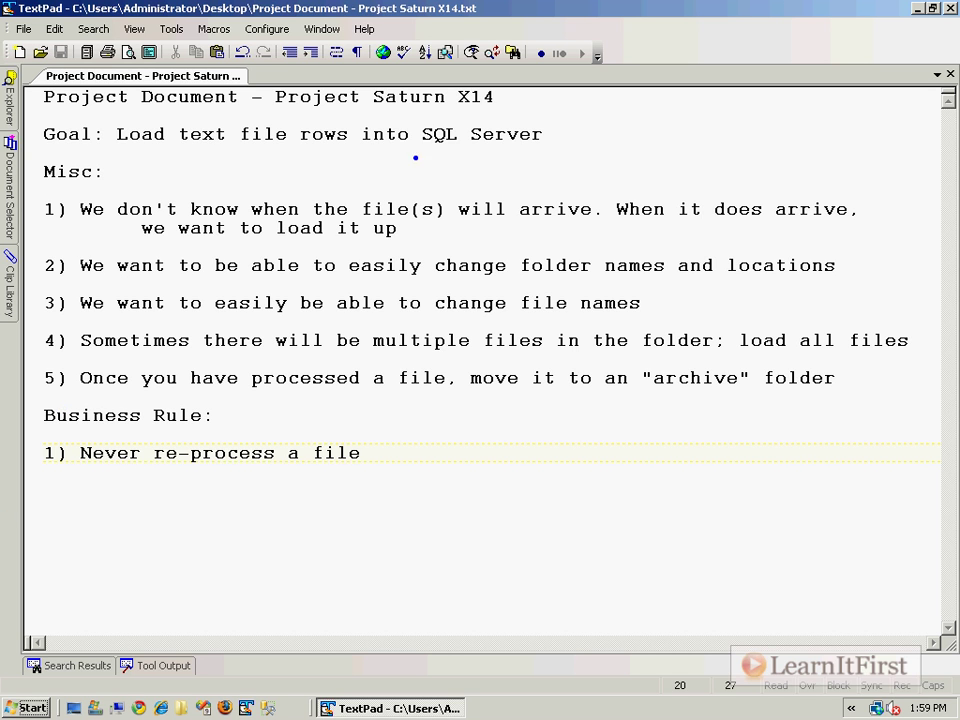
mouse_move(680, 148)
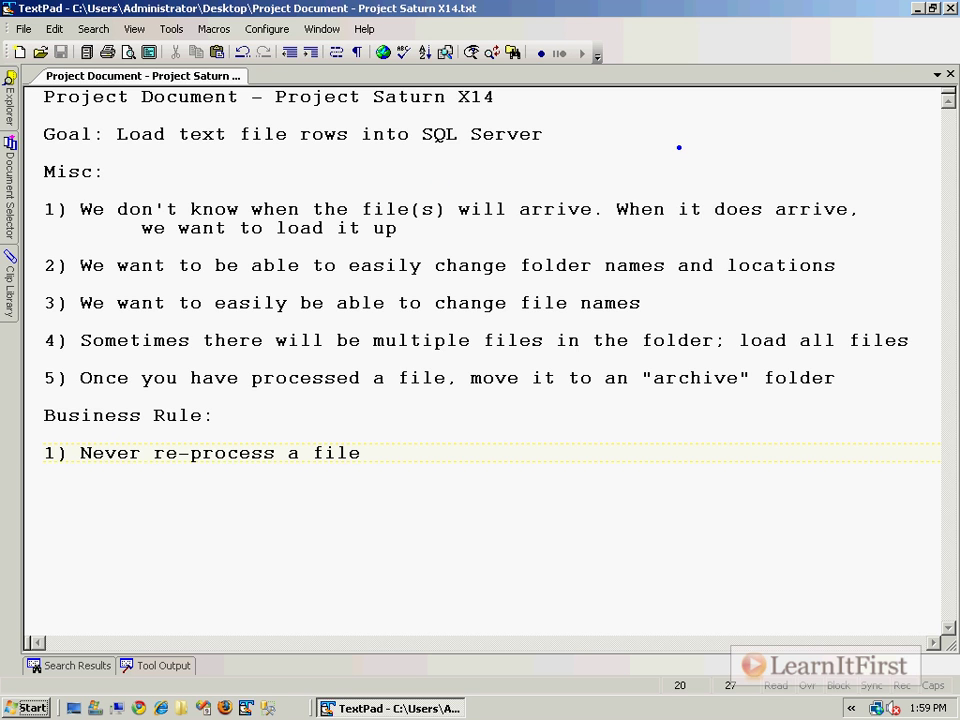
mouse_move(612, 184)
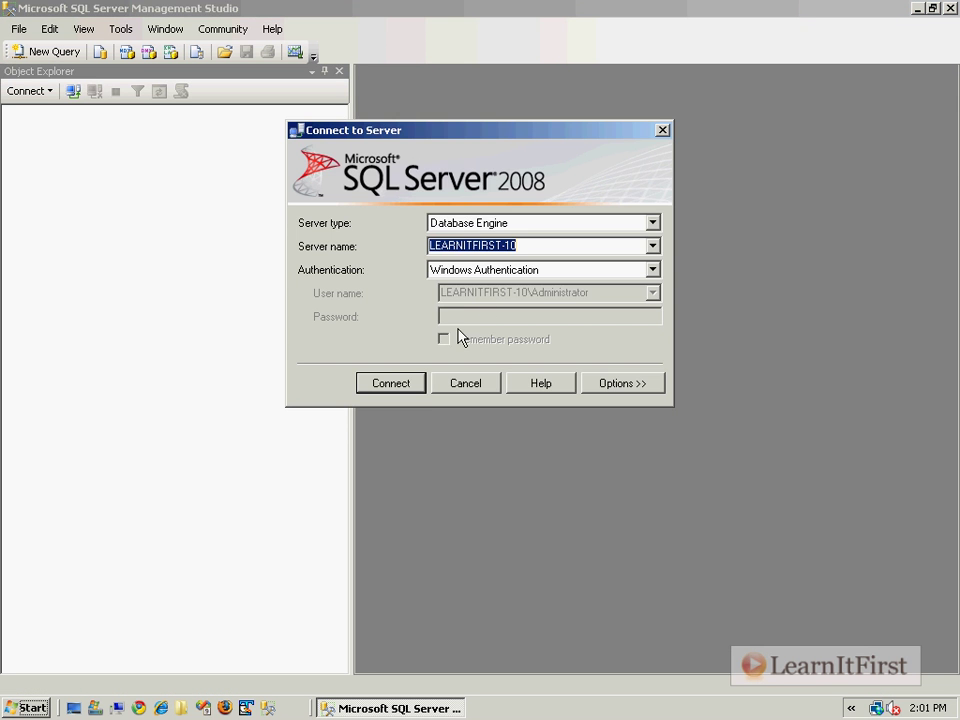
Step: Connect to the local SQL Server with Windows Authentication
left_click(390, 384)
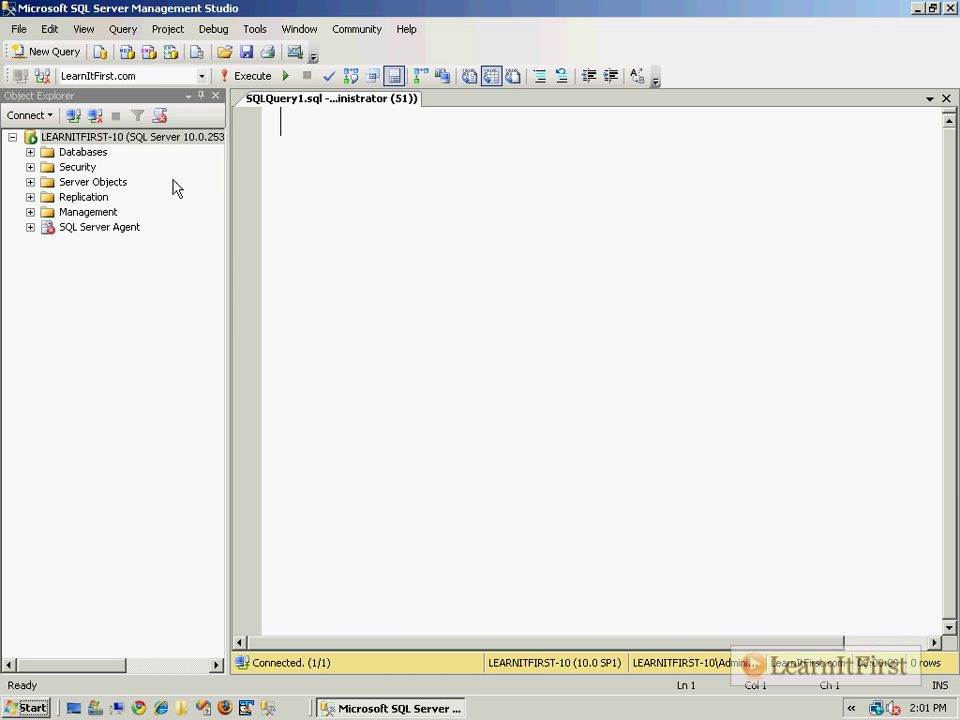
Step: Begin a CREATE TABLE statement for CustomerProductPurchaseHistory
type("CREATE TA")
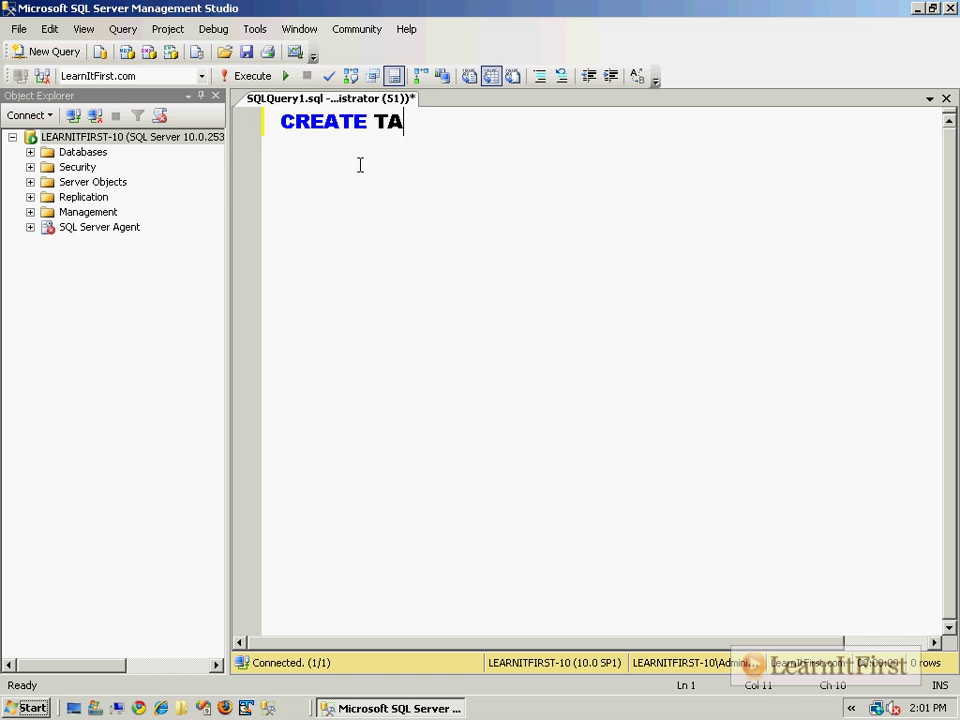
type("BLE Customer")
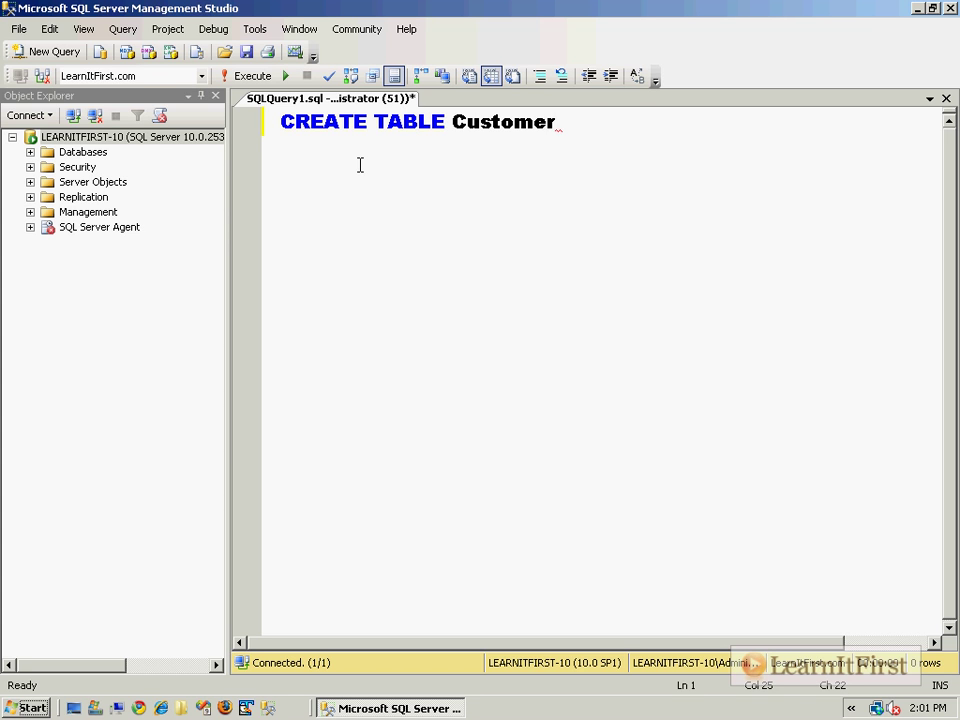
type("Product")
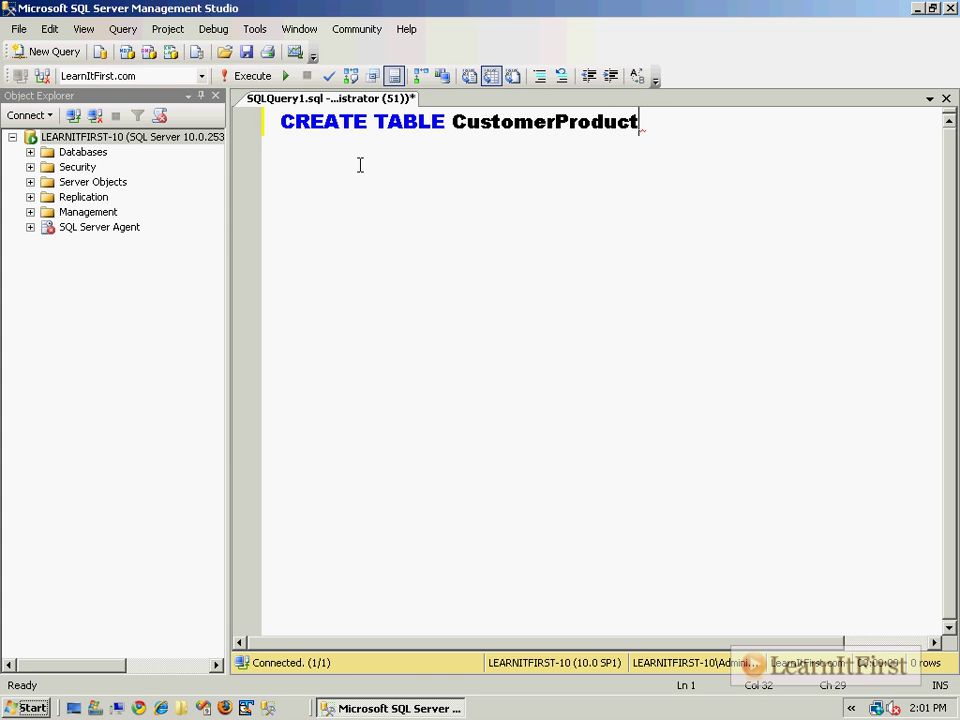
type("Purchase")
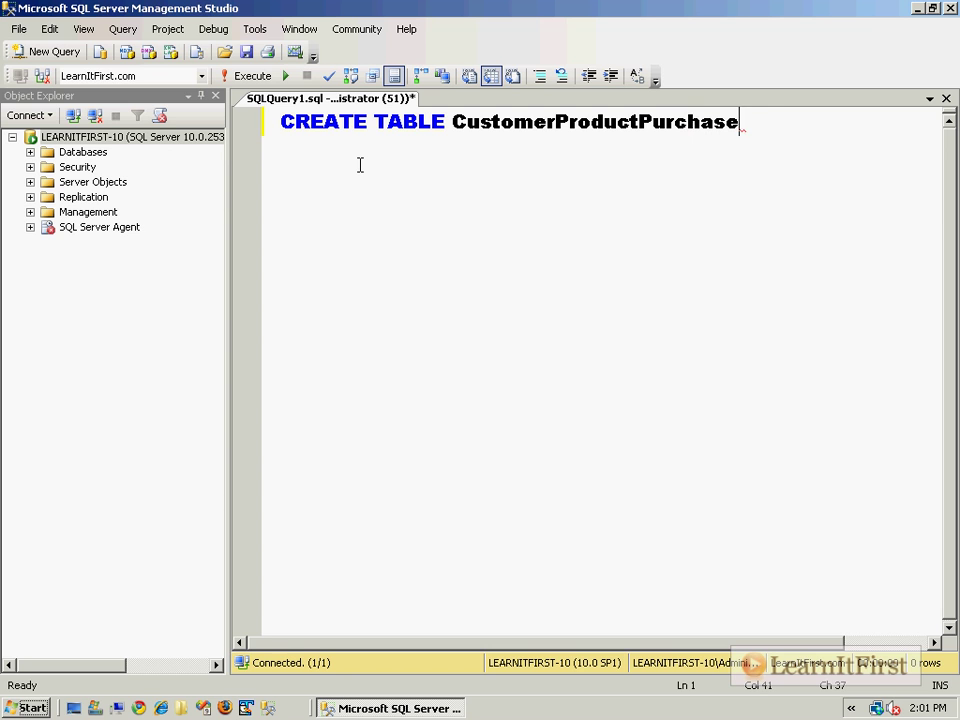
type("History")
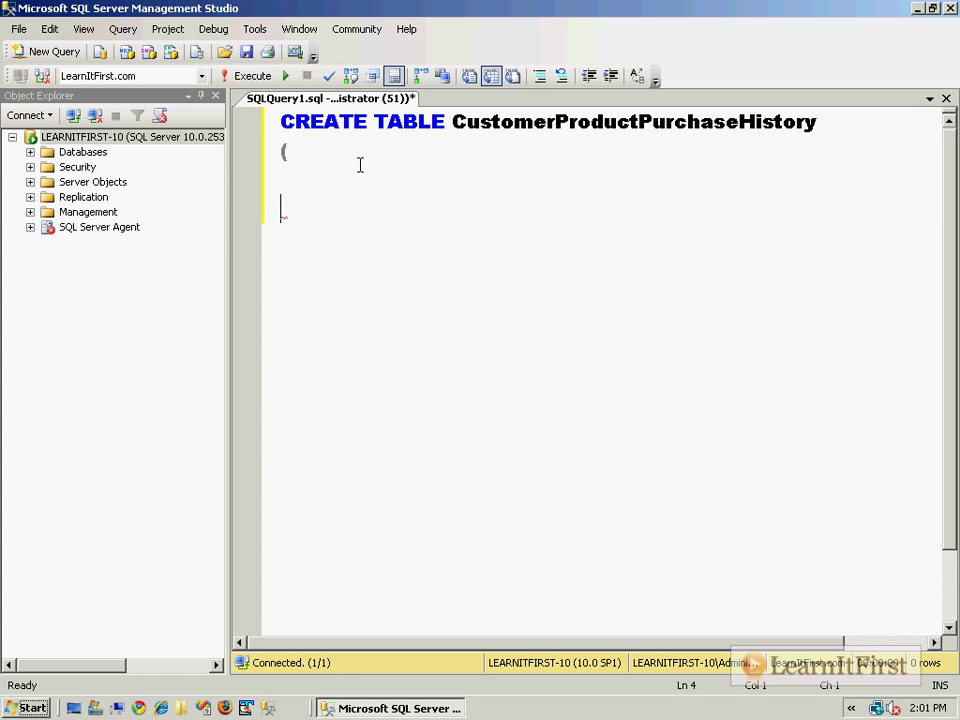
type(")")
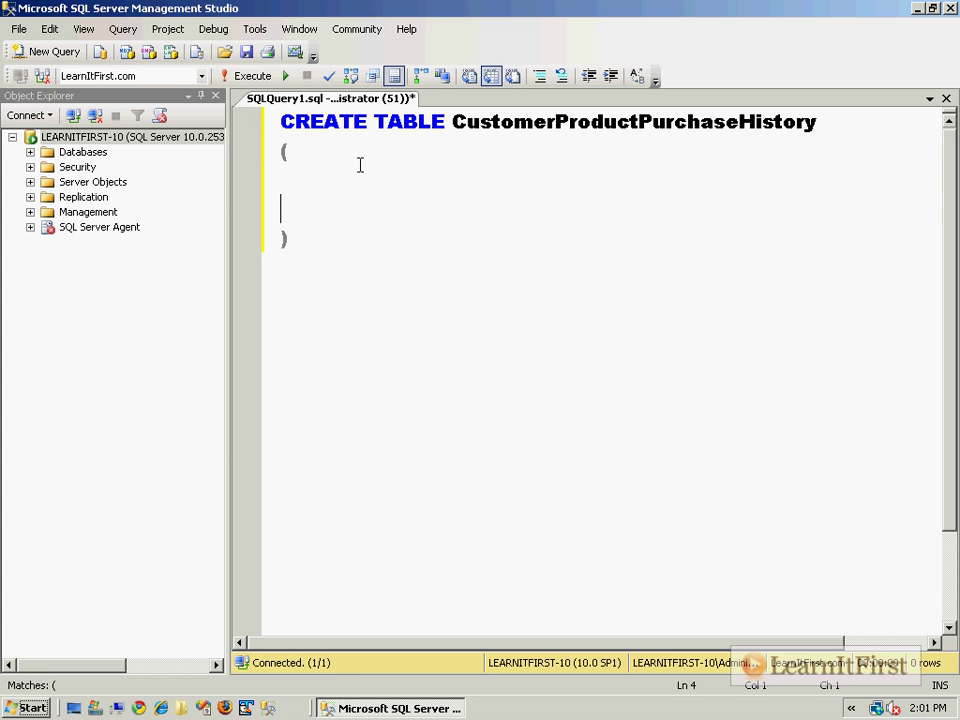
Step: Define CustomerId, ProductId and Quantity as INT NOT NULL columns and end the batch with GO
type("Custome")
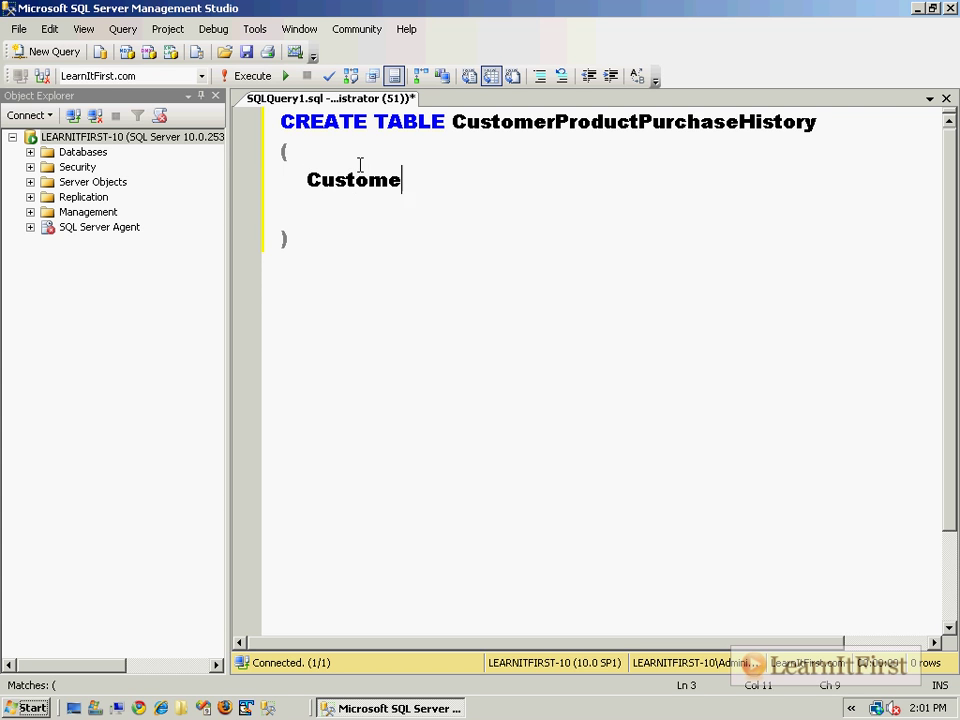
type("rId INT NOT")
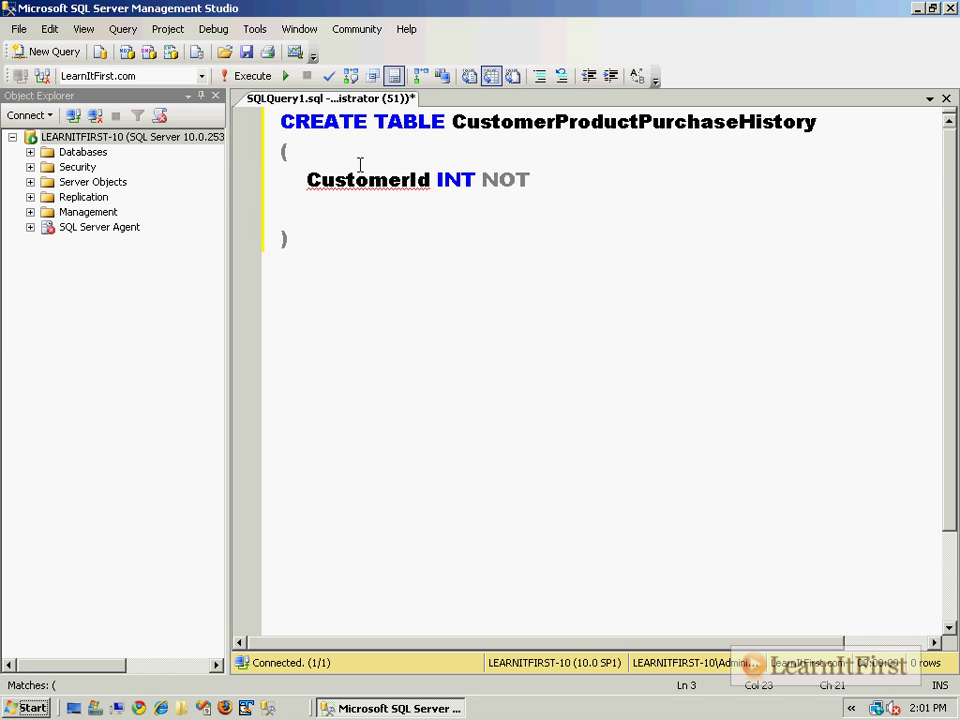
type("NULL")
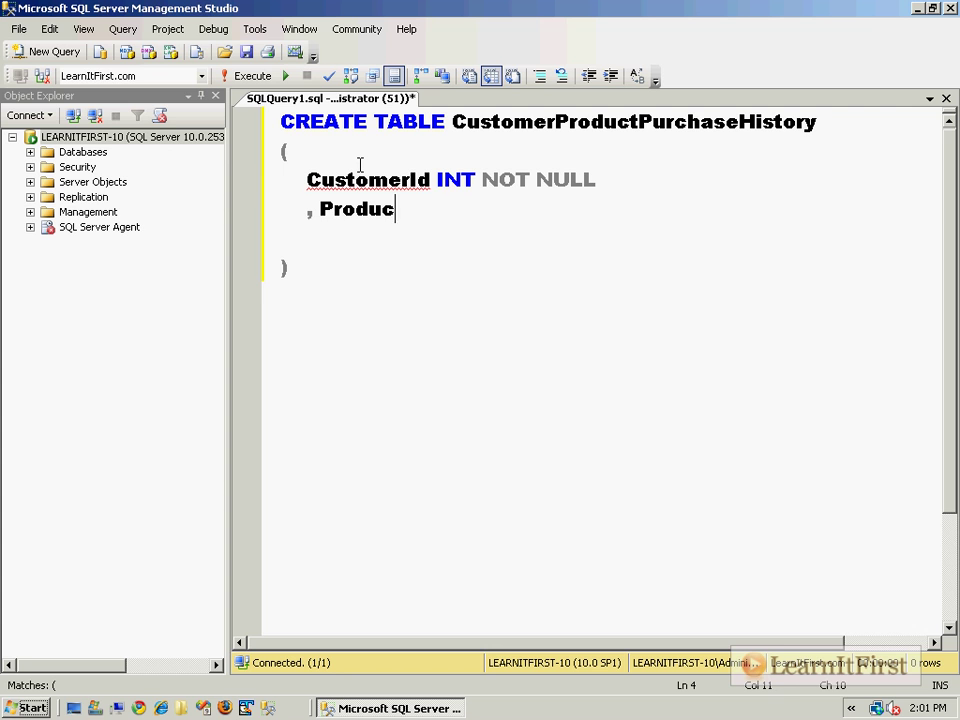
type("tId INT NOT NULL")
type("OrderId INT NOT NULL")
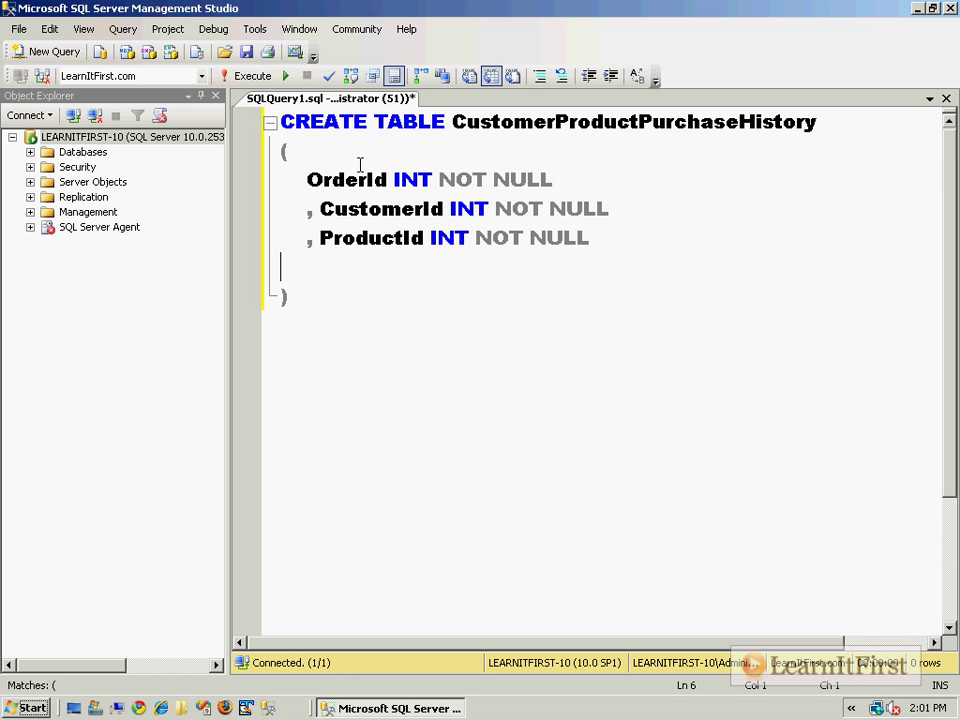
type(", Quantit")
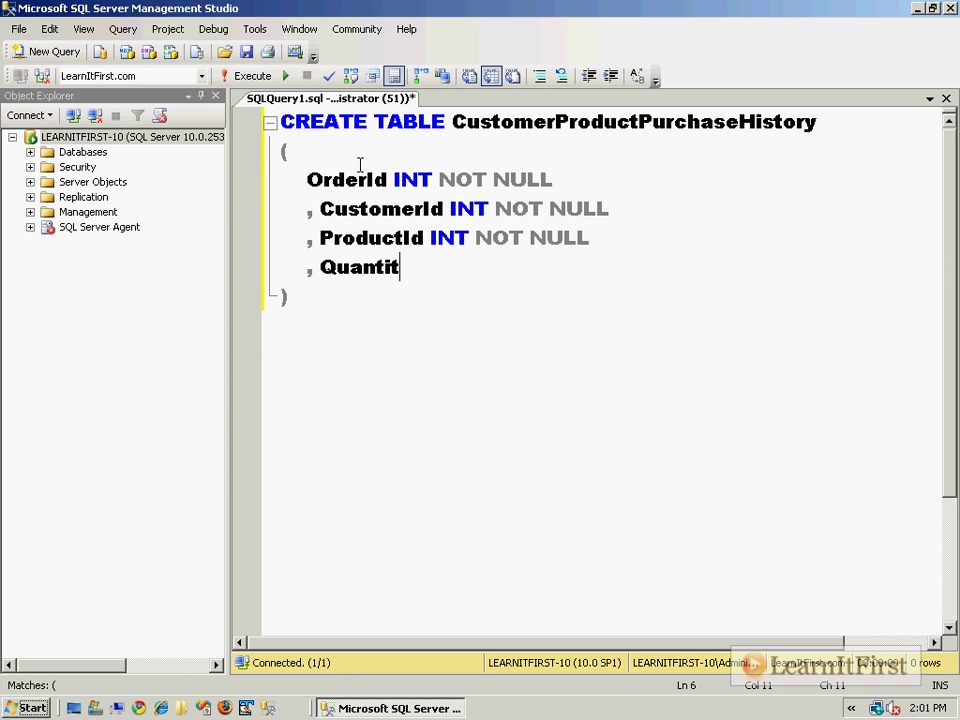
type("y INT N")
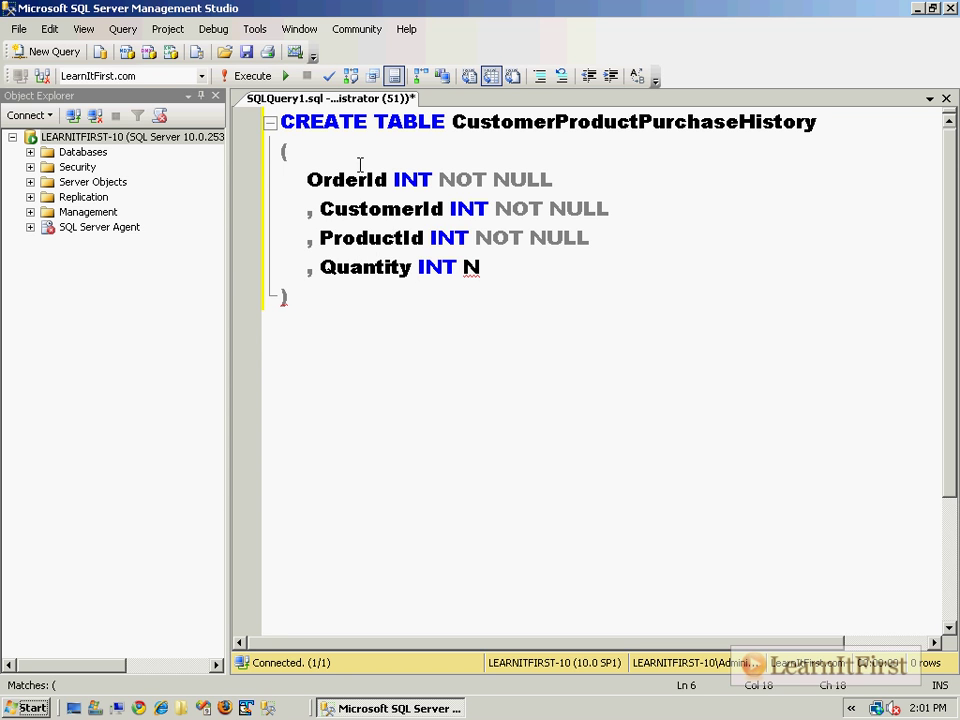
type("OT NULL")
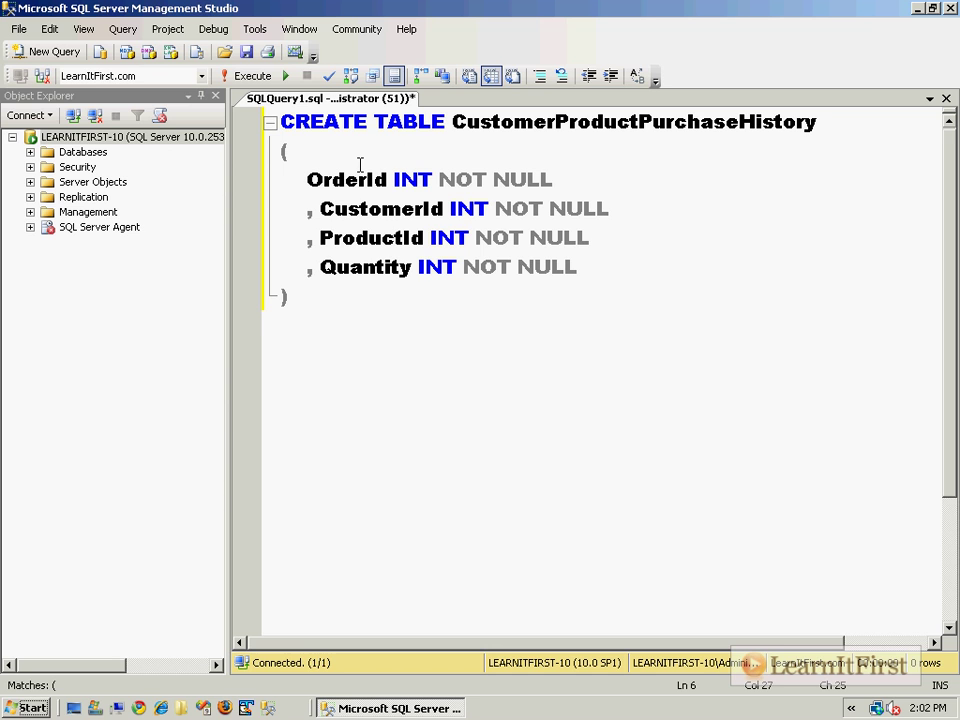
type("GO")
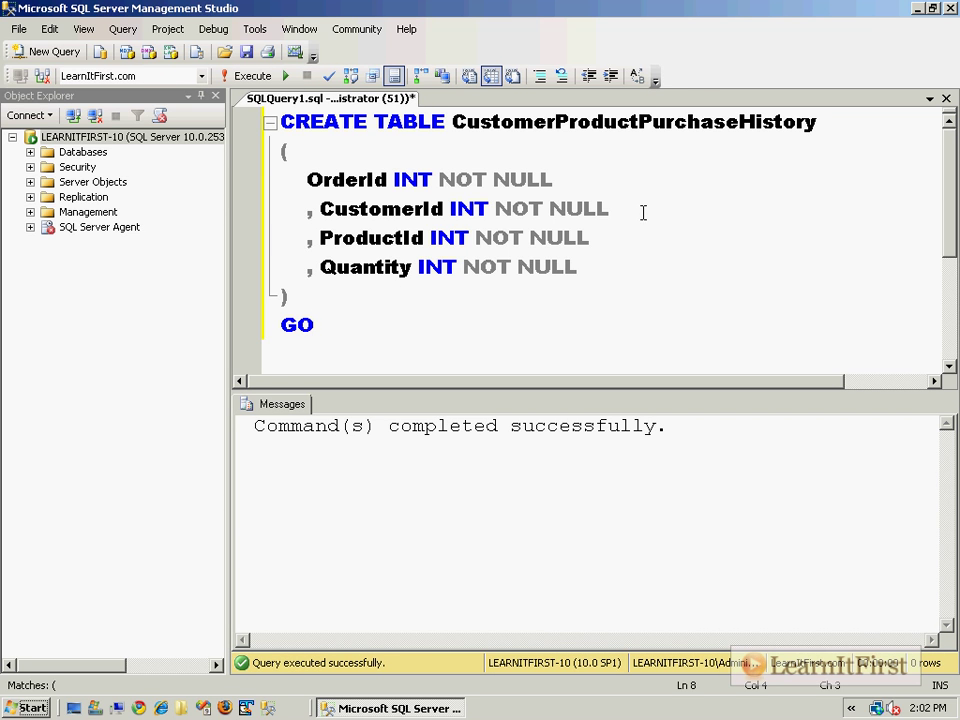
Step: Select the CustomerProductPurchaseHistory table name in the executed script
double_click(632, 124)
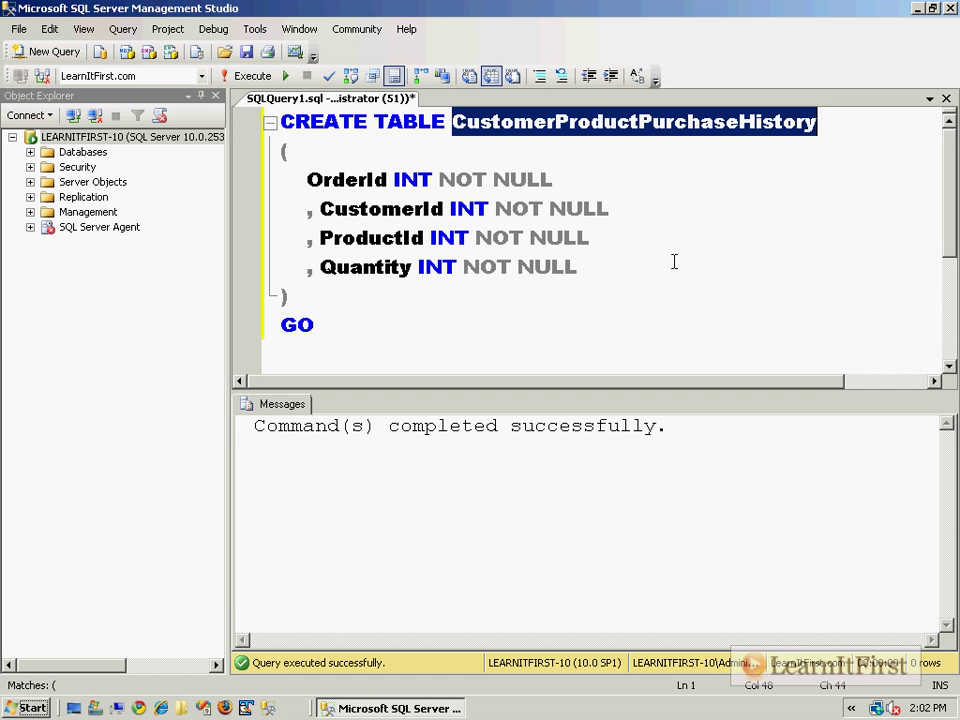
mouse_move(676, 266)
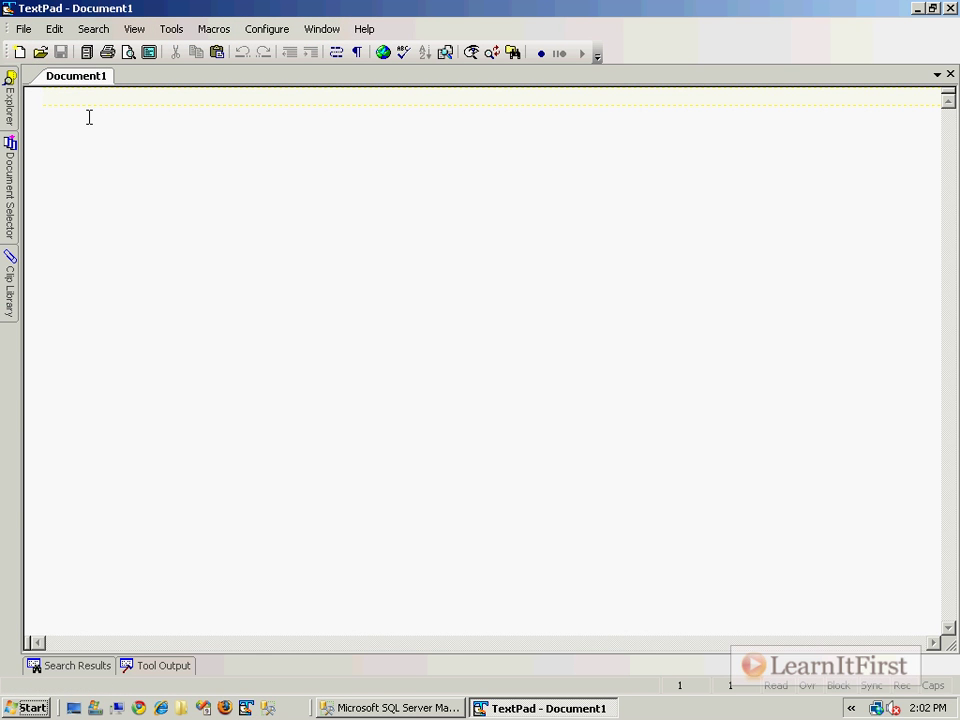
Step: Write the CSV header OrderId,CustomerId,ProductId,Quantity
type("OrderId,Cu")
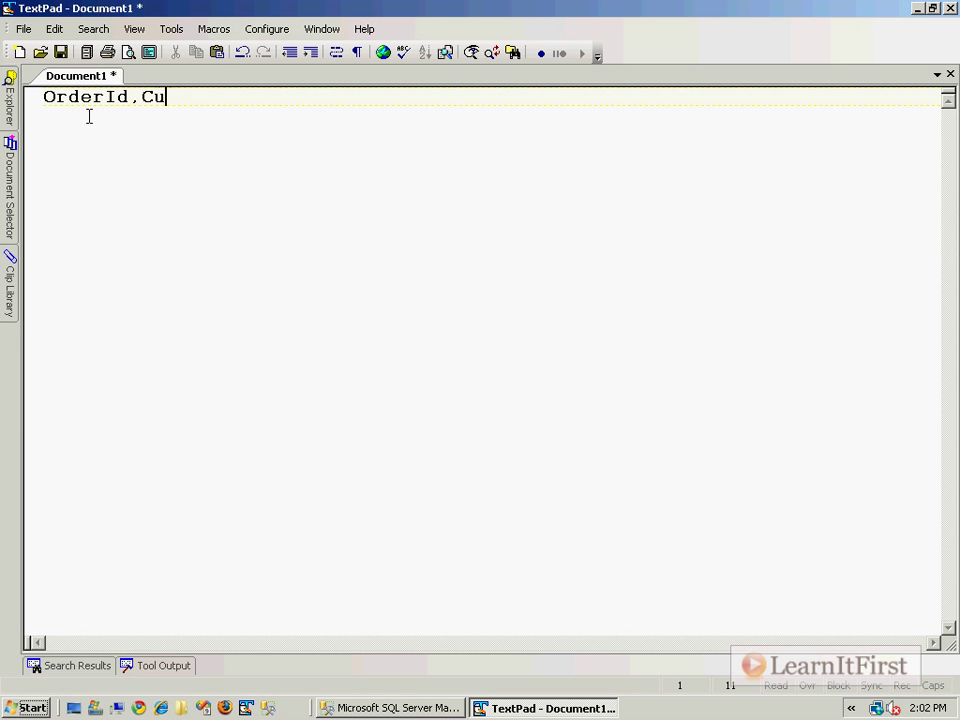
type("stomerId,ProductI")
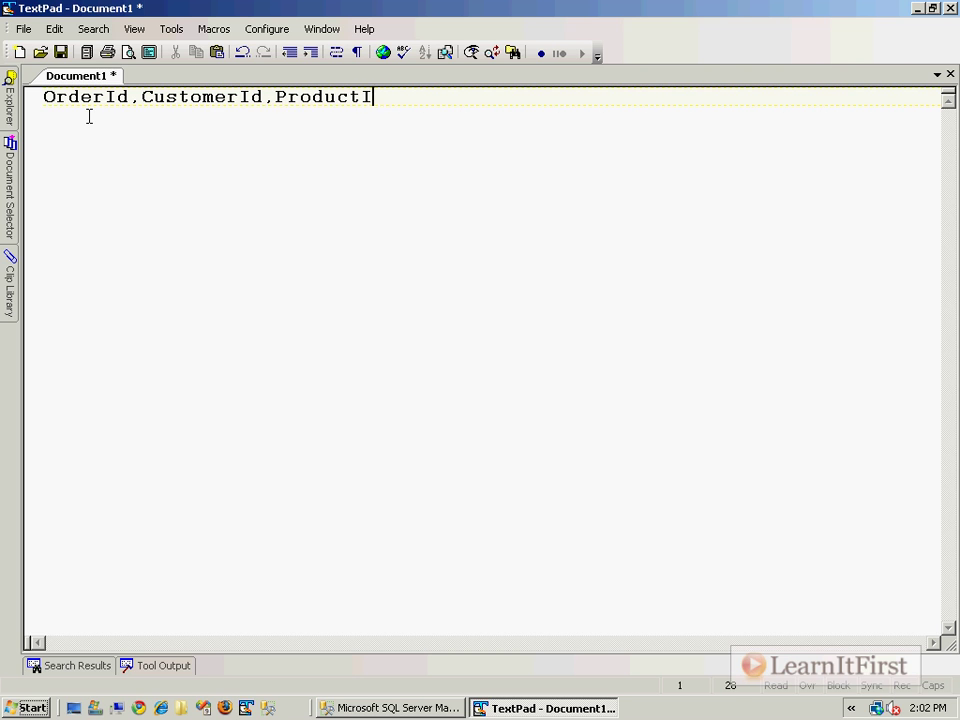
key("Enter")
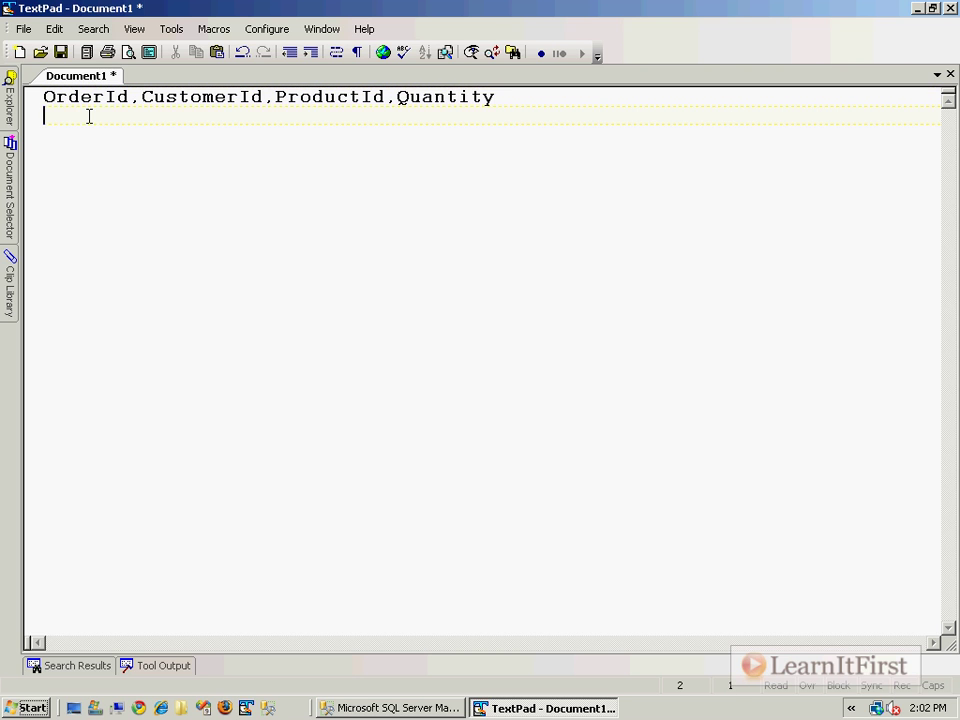
Step: Add four sample rows for orders 10001, 10001, 10002 and 10003 with customer, product and quantity values
type("10001")
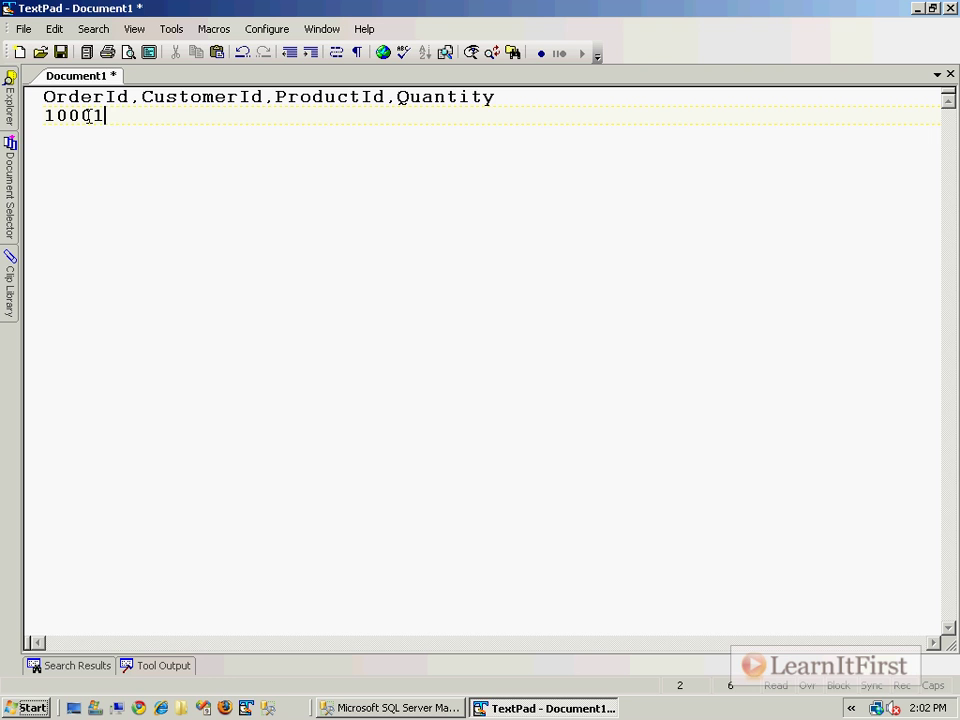
type(",1")
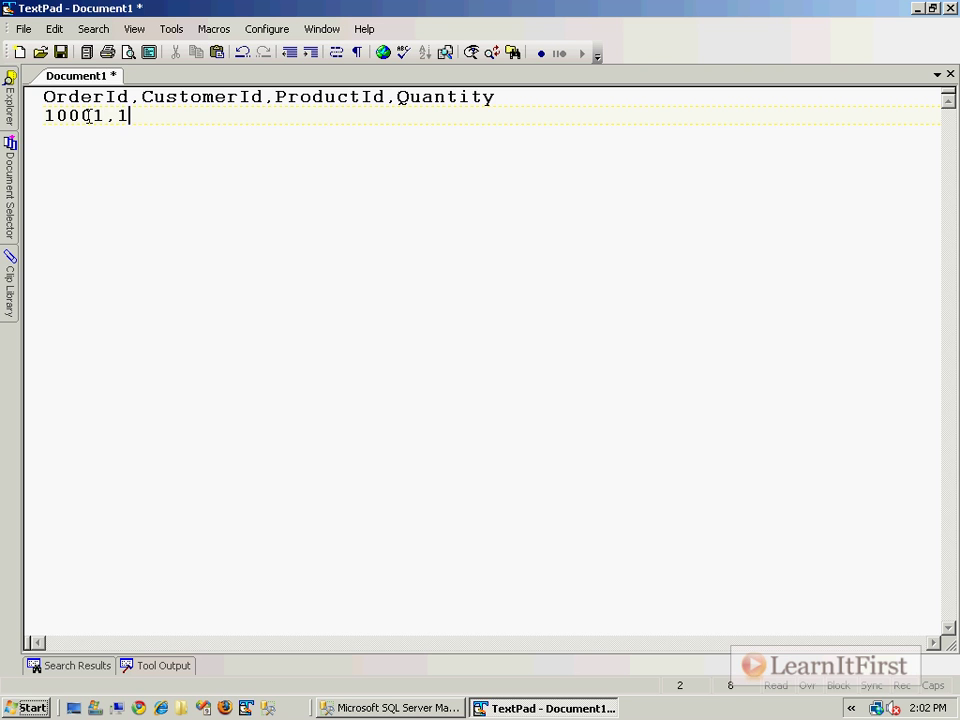
type(",1,23")
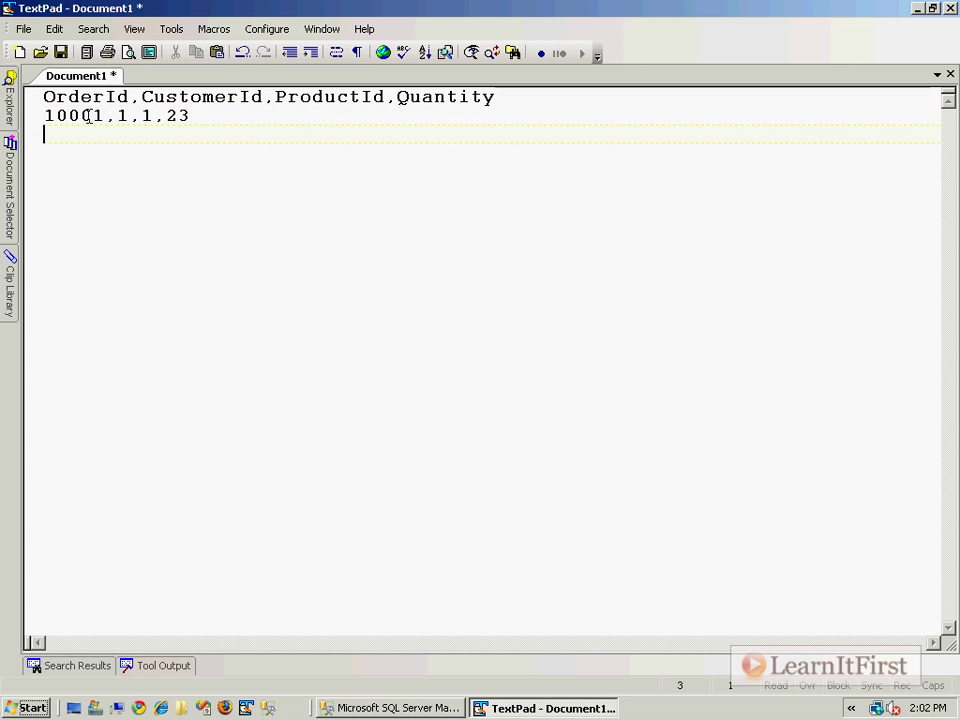
type("10001,1,")
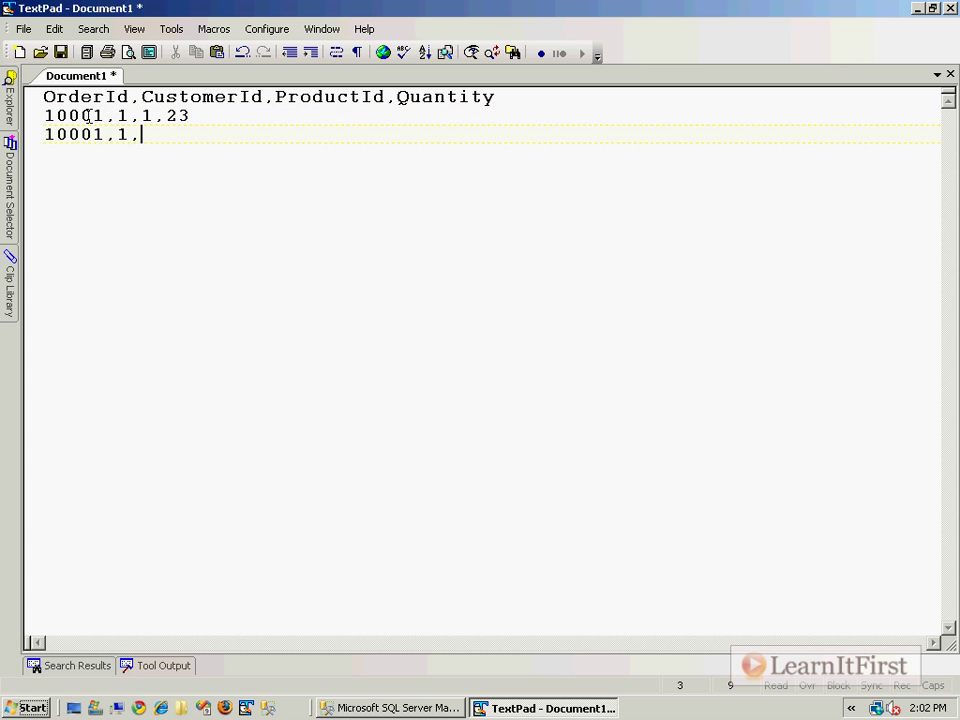
type("16,2")
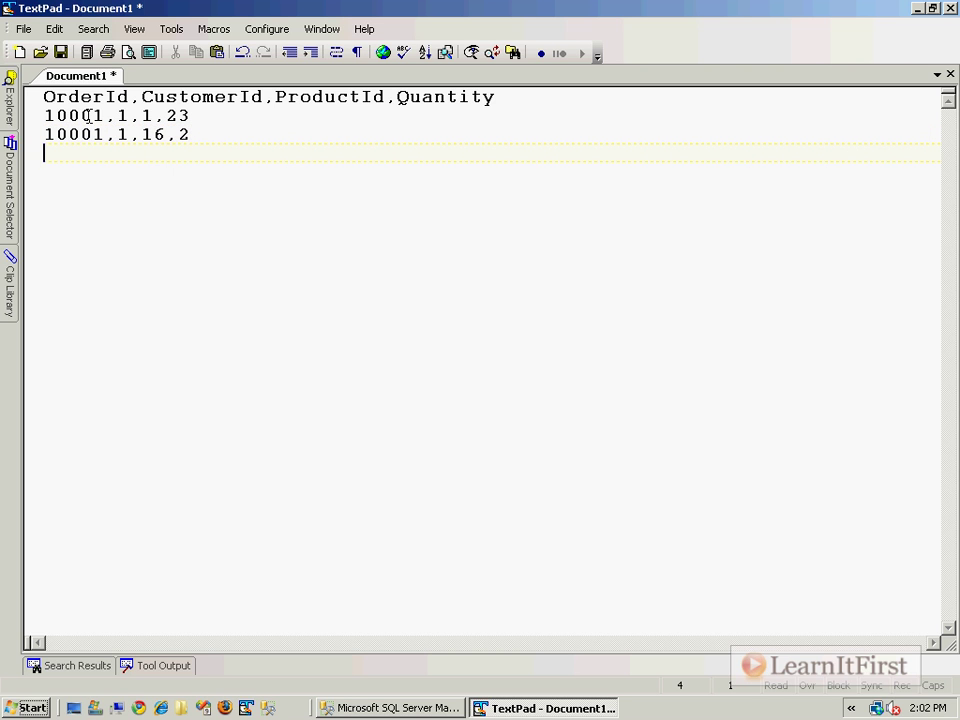
type("10002,2")
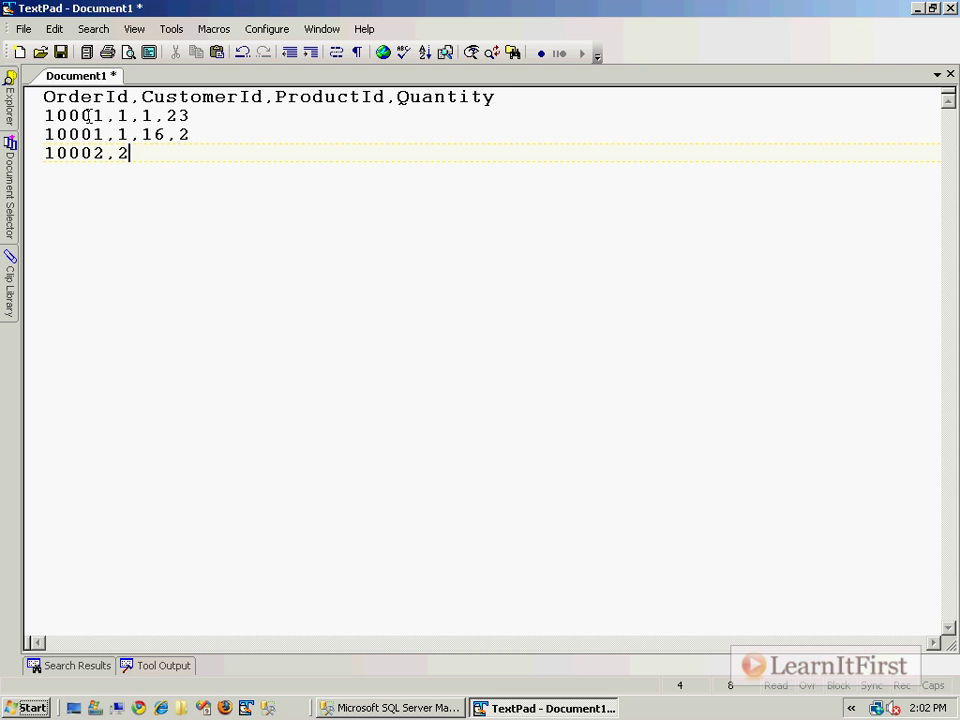
type(",1")
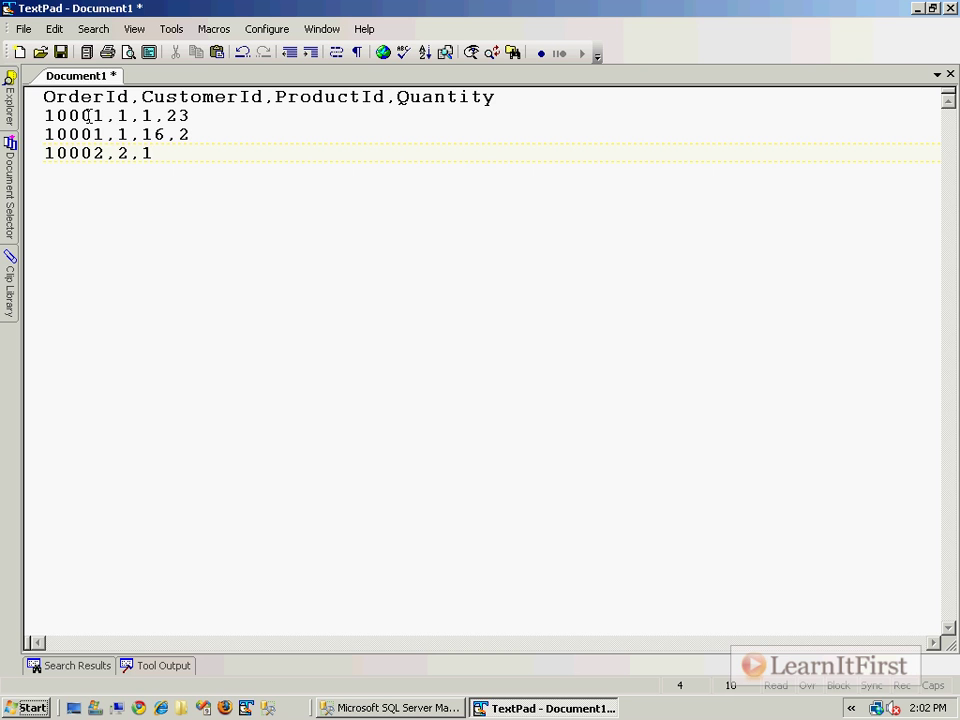
type(",2,12")
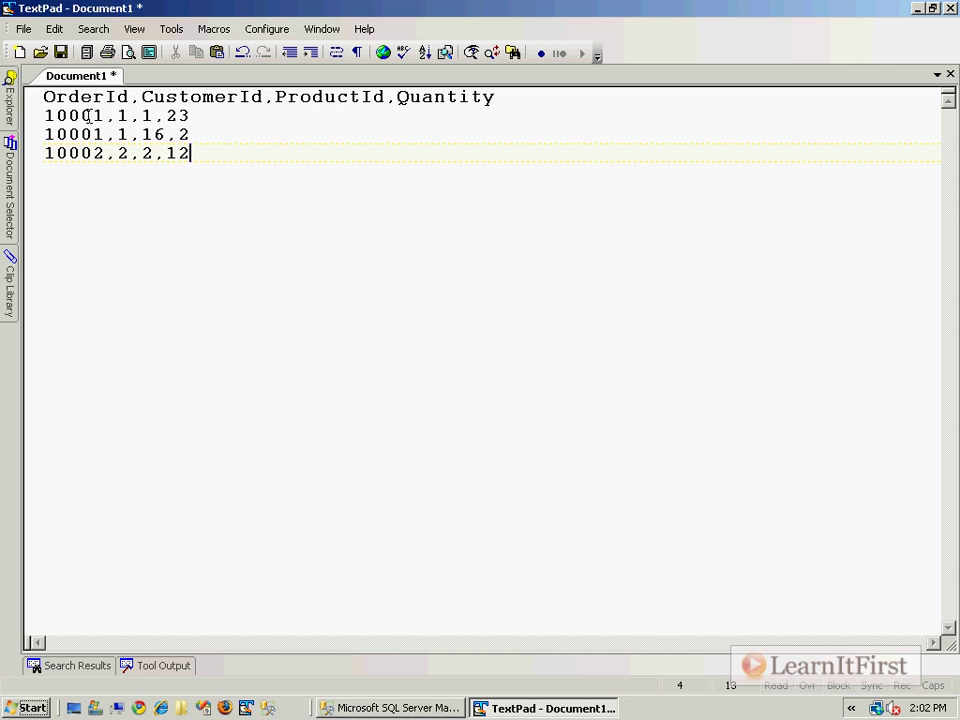
type("1-")
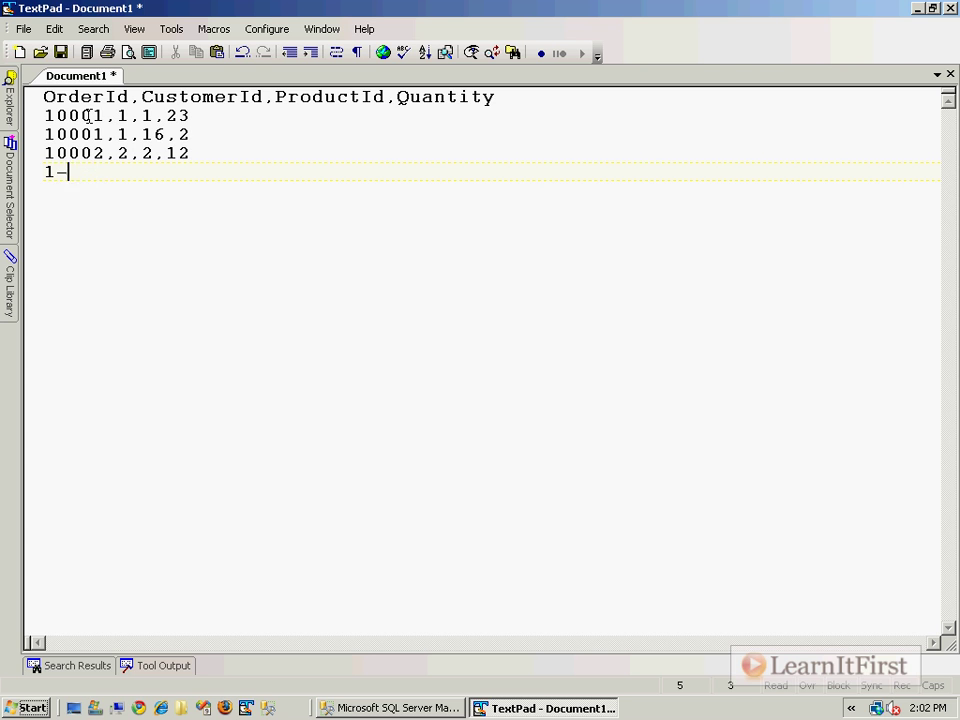
type("0003,3")
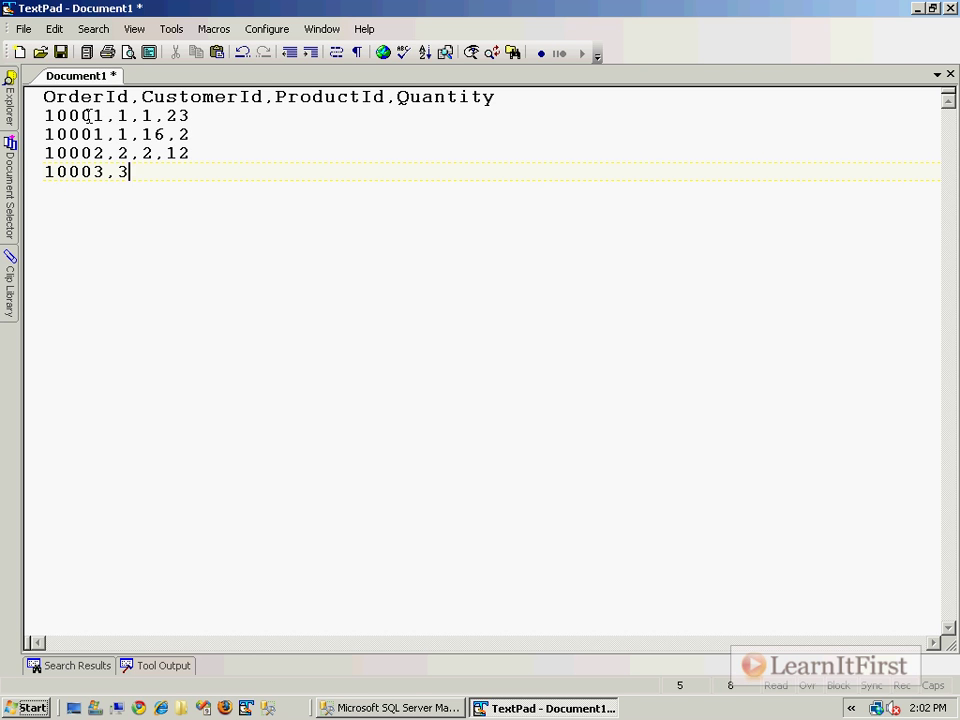
type(",1,14")
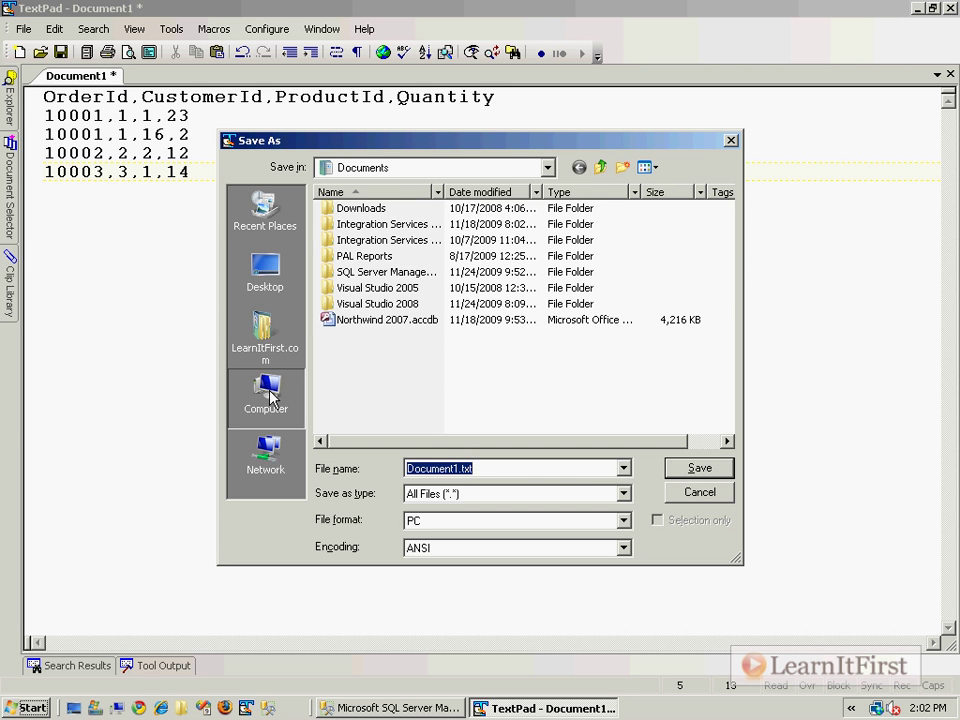
Step: Save the sample purchase data as ControlFile.txt in the root of the C drive
left_click(264, 390)
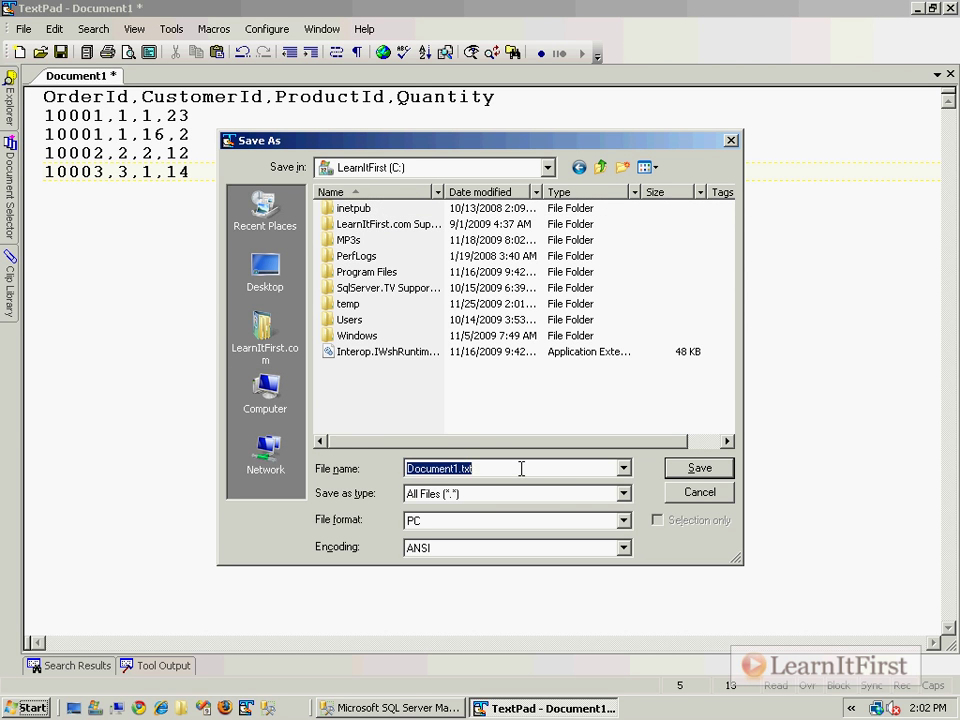
type("ControlFile.tx")
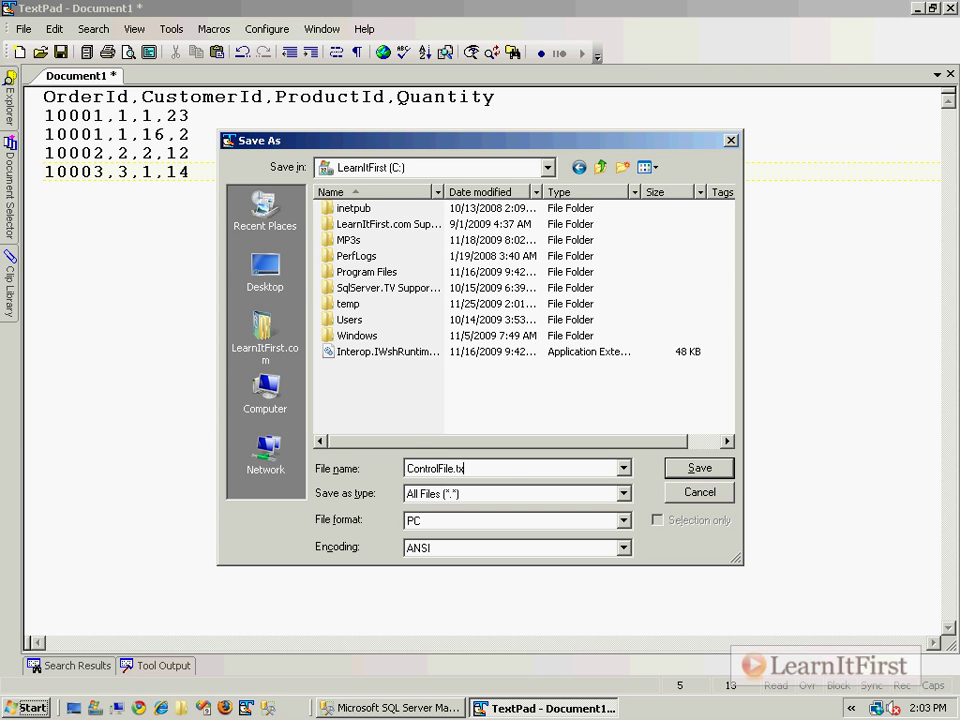
left_click(698, 468)
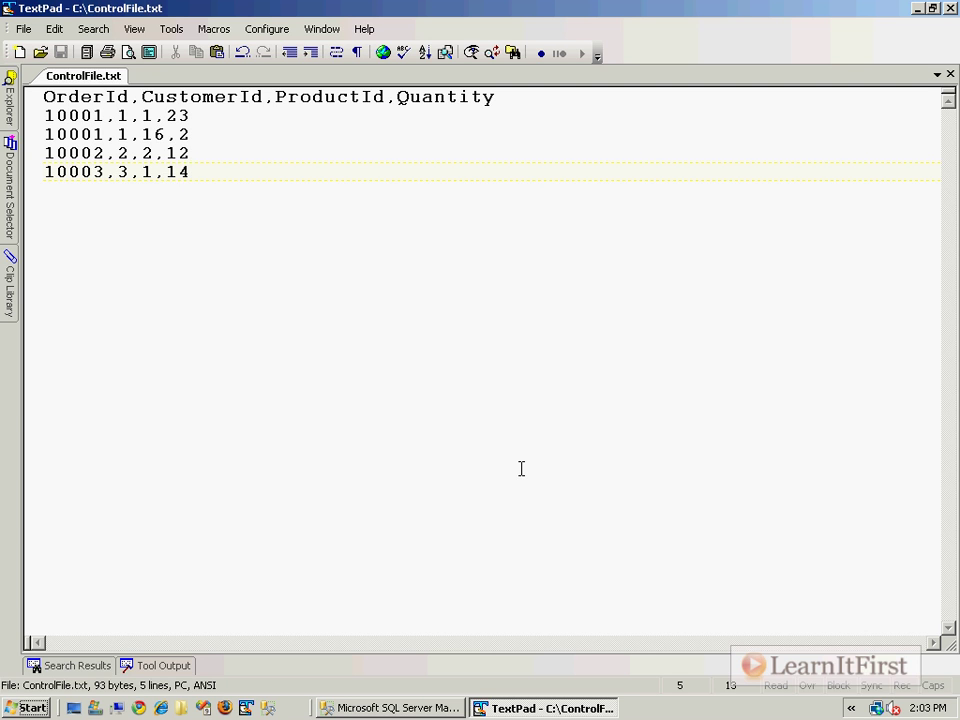
left_click(188, 172)
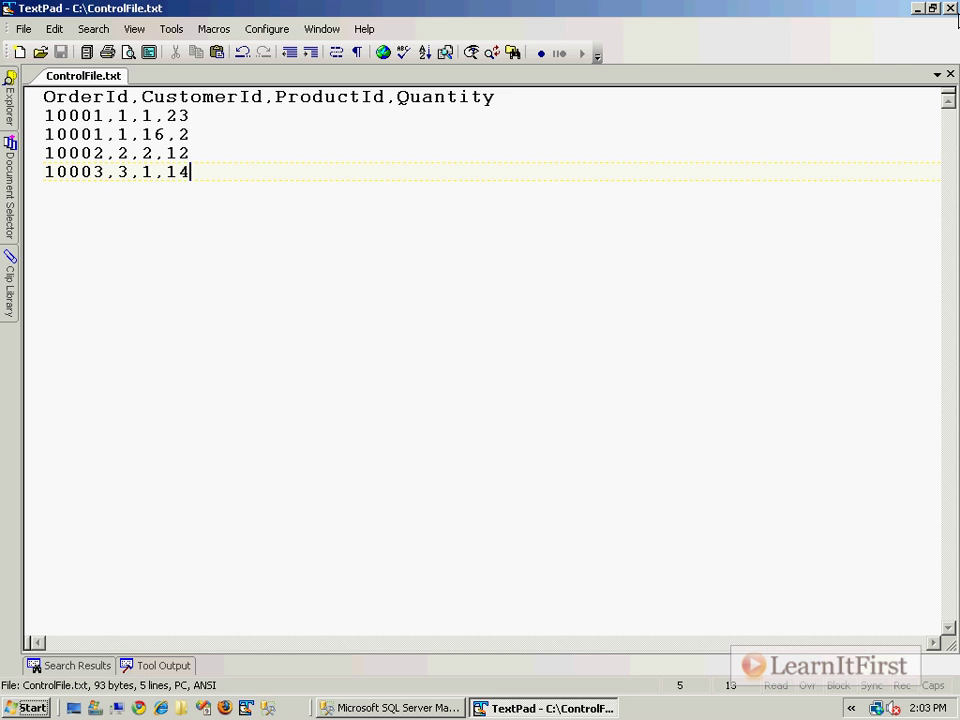
mouse_move(810, 108)
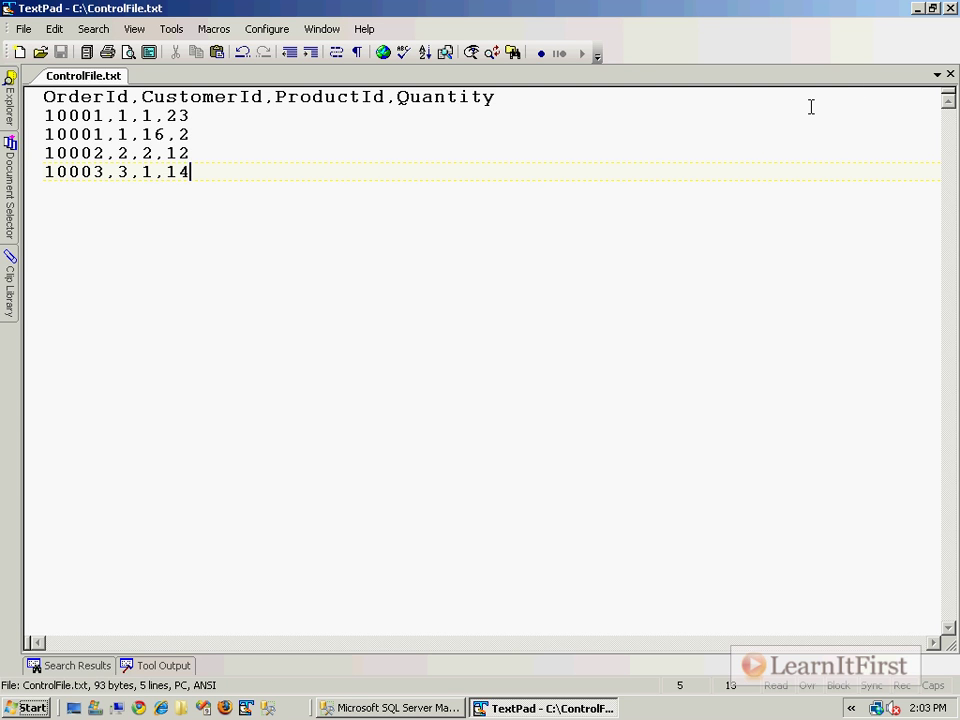